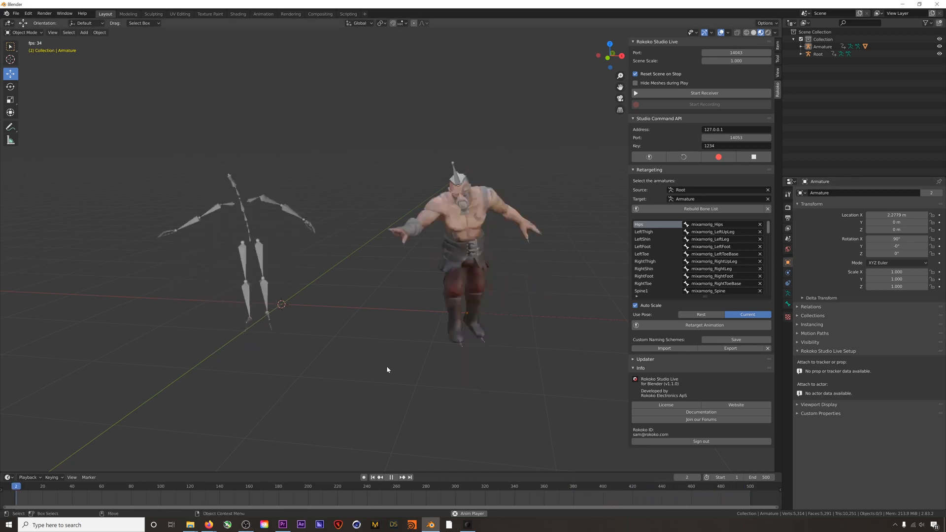
# - Set the Rokoko retargeting Source to Root and Target to Armature
pyautogui.click(391, 478)
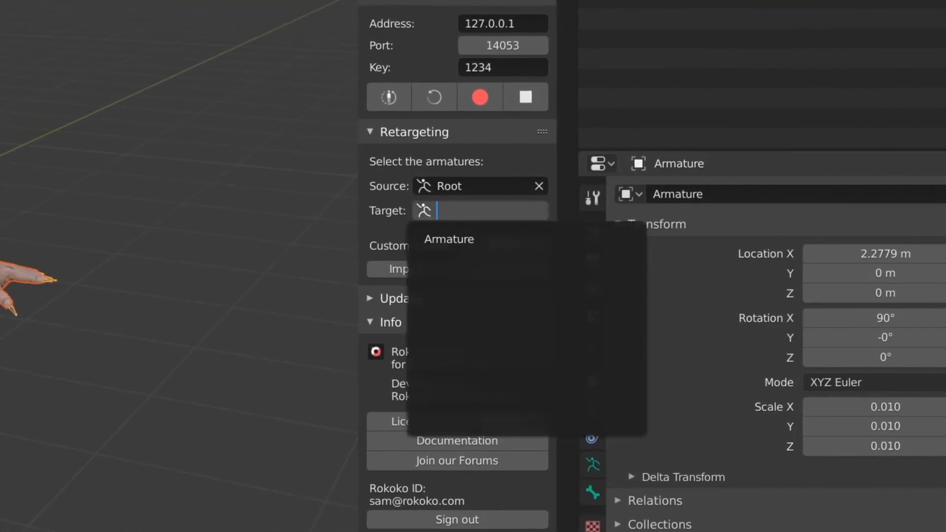
pyautogui.click(450, 239)
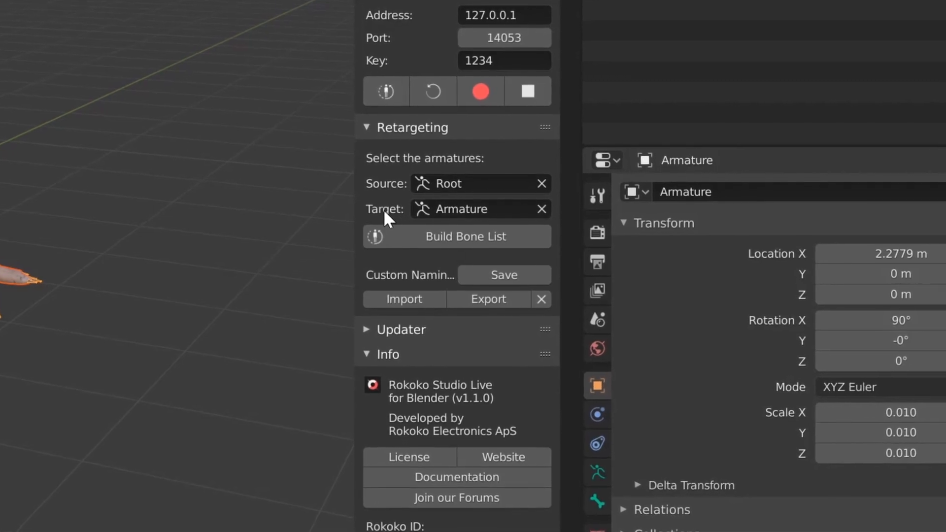
pyautogui.click(464, 236)
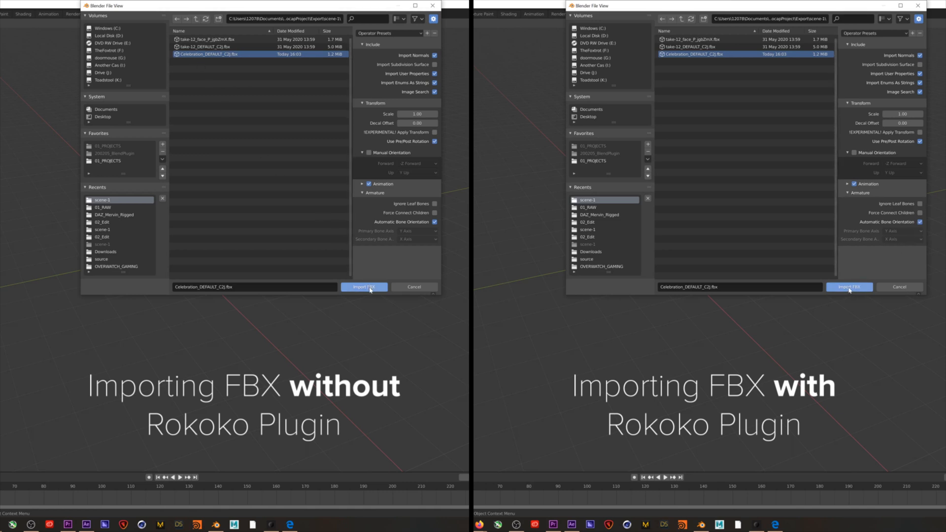
# - Import Celebration_DEFAULT_C2J.fbx from the FBX import file browser
pyautogui.click(364, 287)
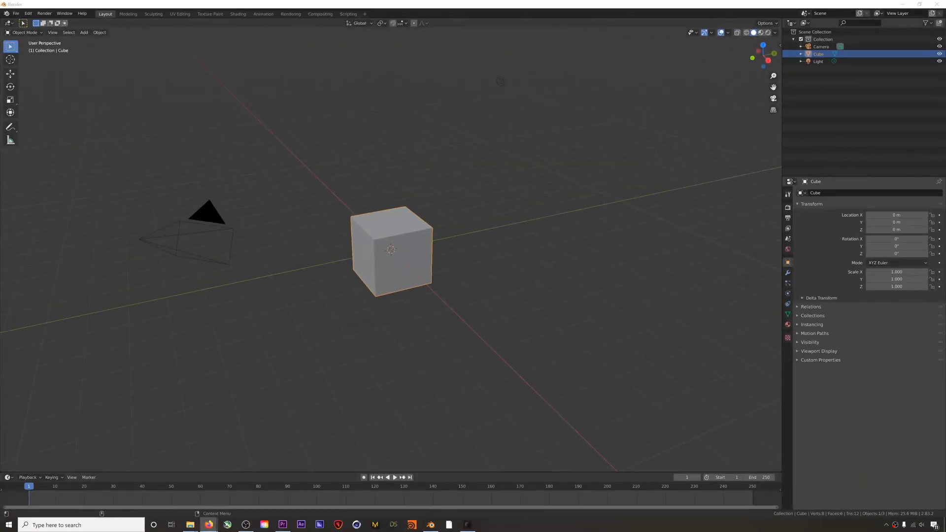
pyautogui.click(508, 269)
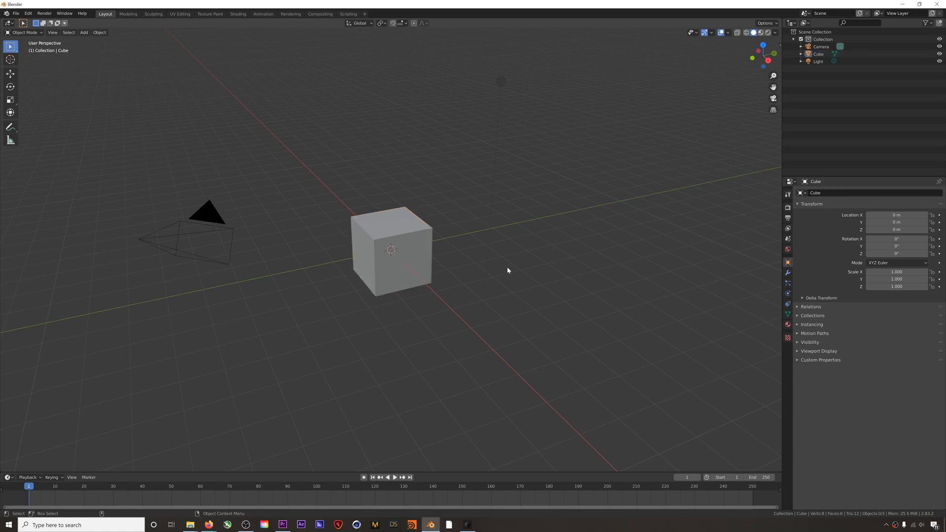
pyautogui.moveTo(529, 261)
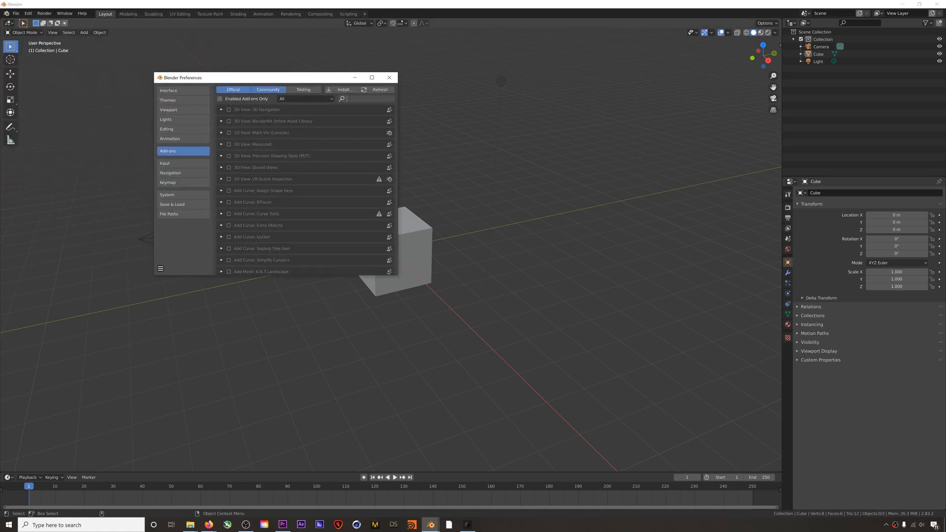
pyautogui.write('Rokoko')
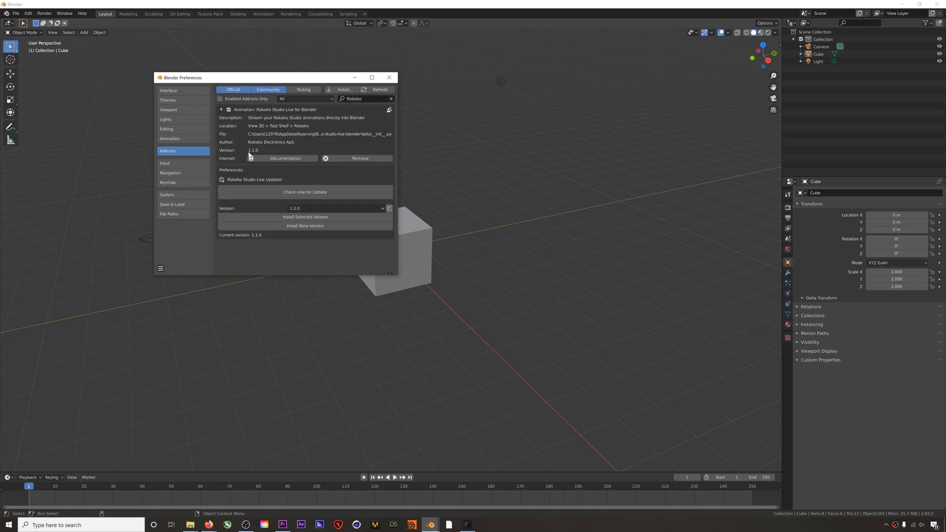
pyautogui.moveTo(275, 144)
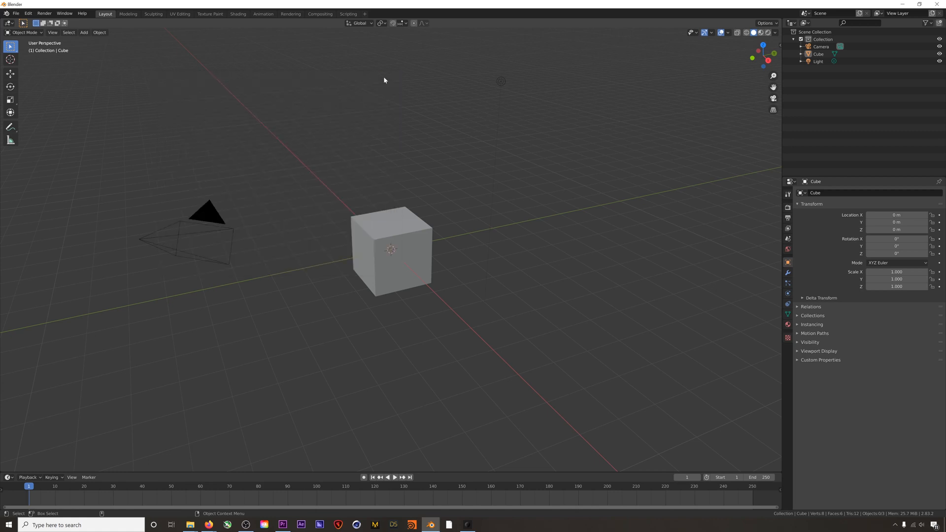
pyautogui.moveTo(779, 45)
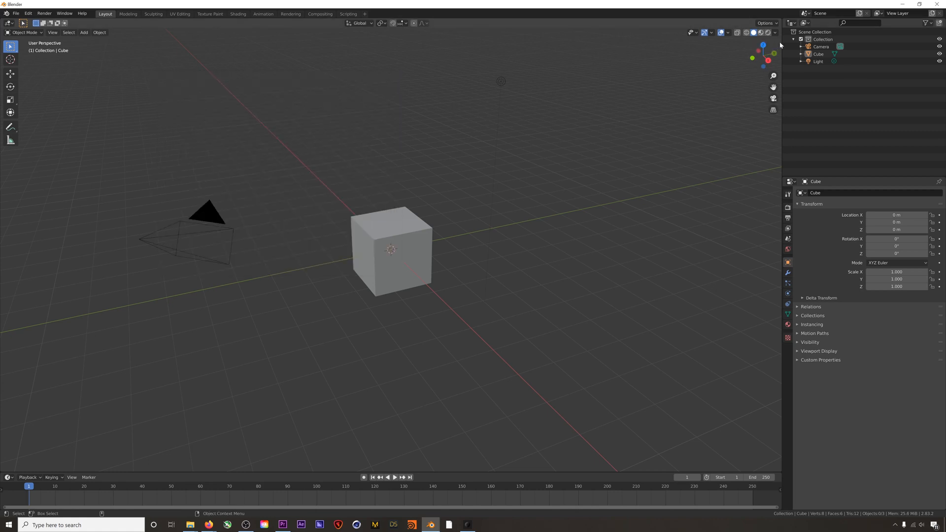
# - Sign in to the Rokoko sidebar panel with the Rokoko ID email and password
pyautogui.click(777, 71)
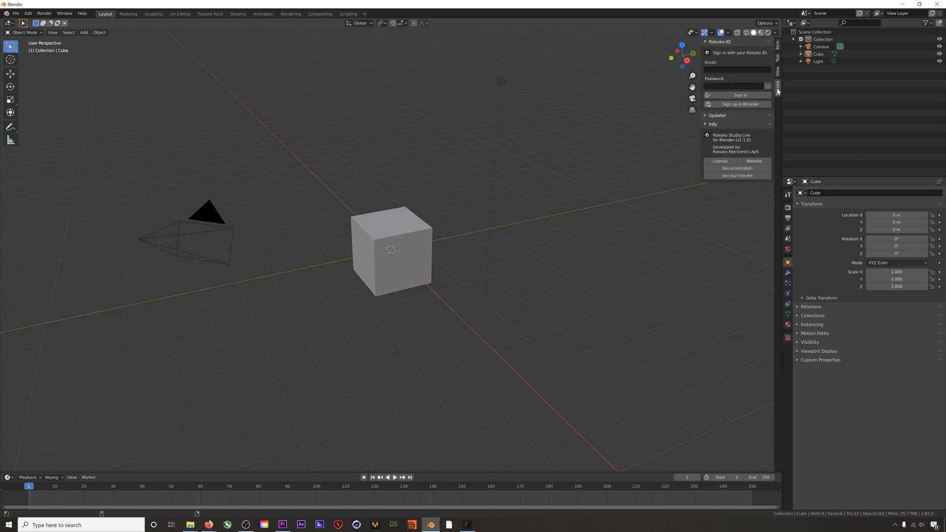
pyautogui.click(737, 70)
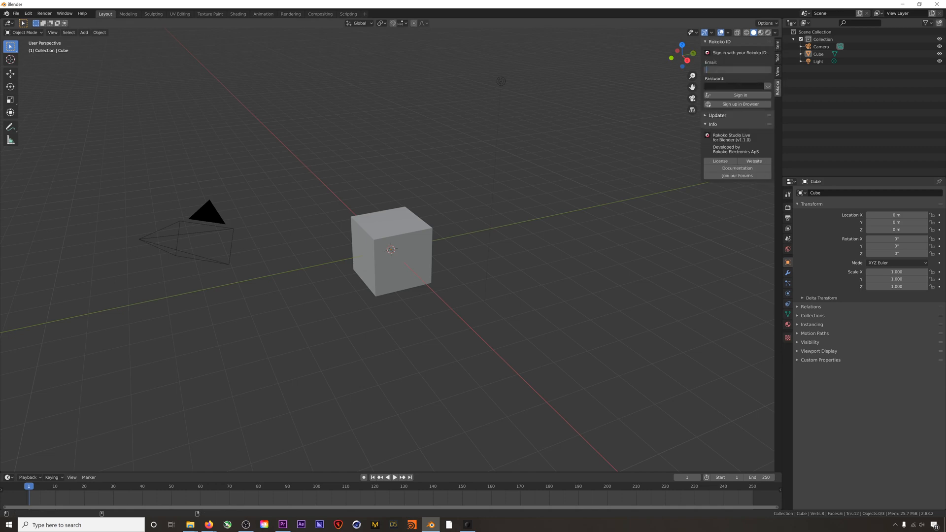
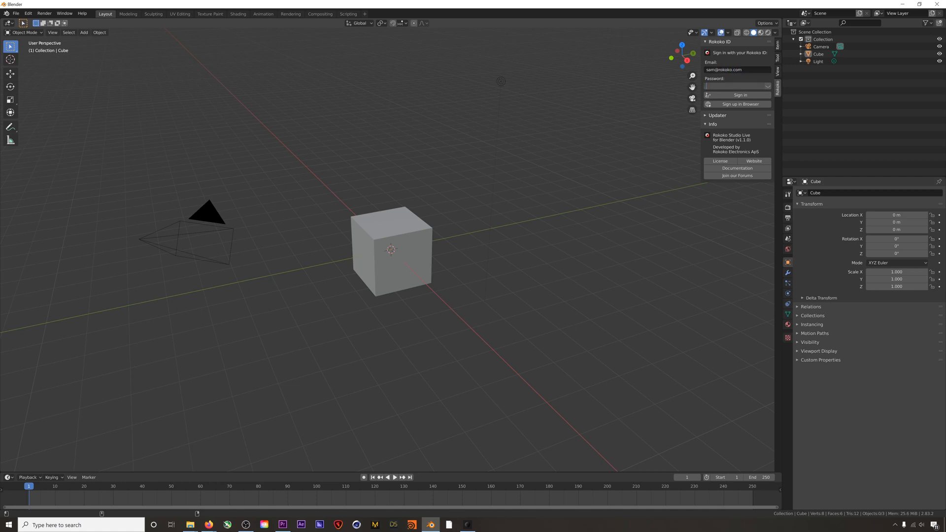
pyautogui.write('password')
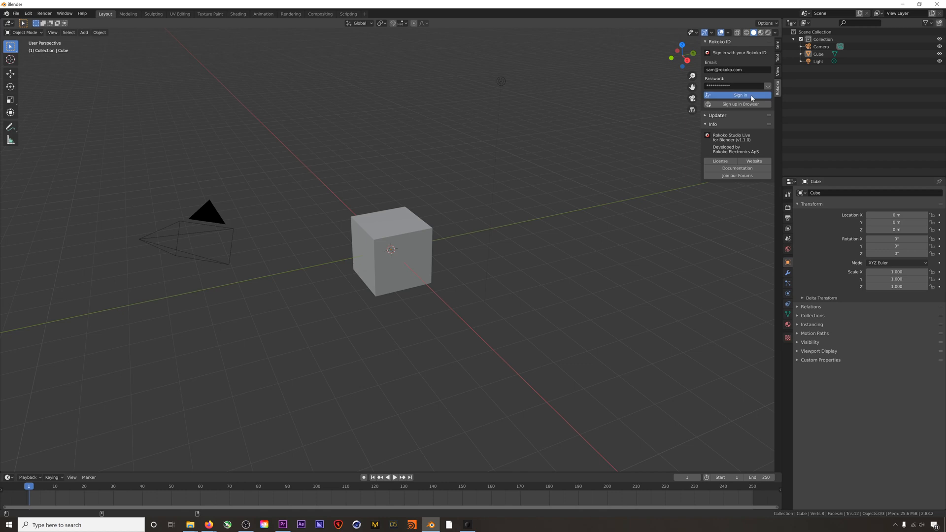
pyautogui.click(737, 95)
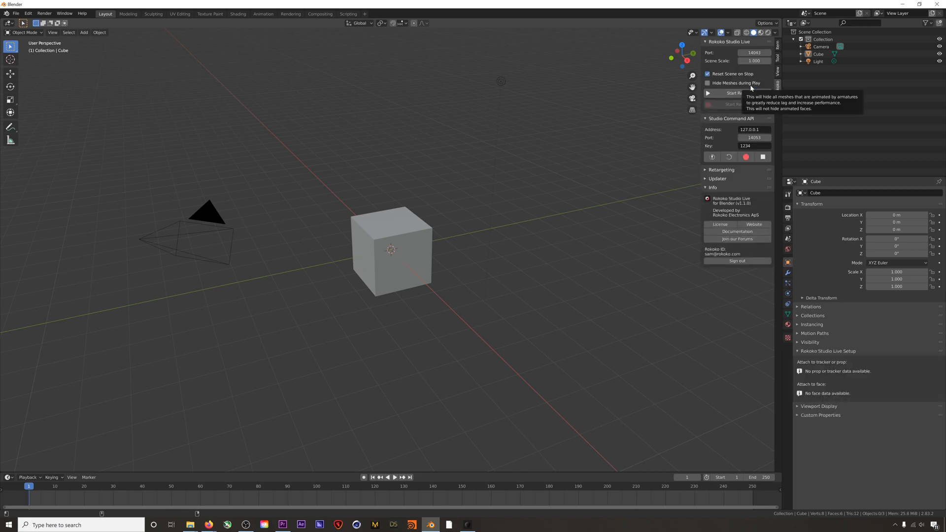
pyautogui.moveTo(742, 73)
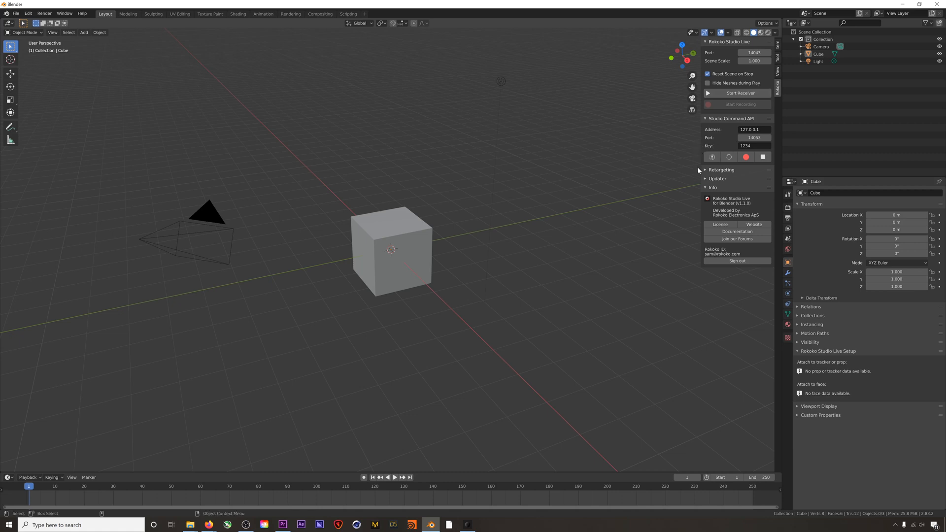
# - Expand the Rokoko Retargeting and Updater subpanels, showing no animated armature and version 1.1.0
pyautogui.click(706, 170)
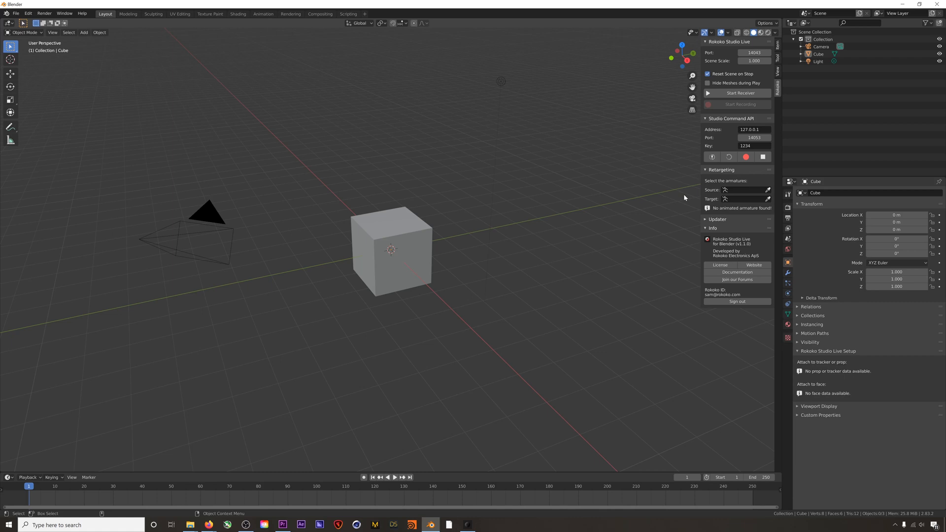
pyautogui.moveTo(710, 221)
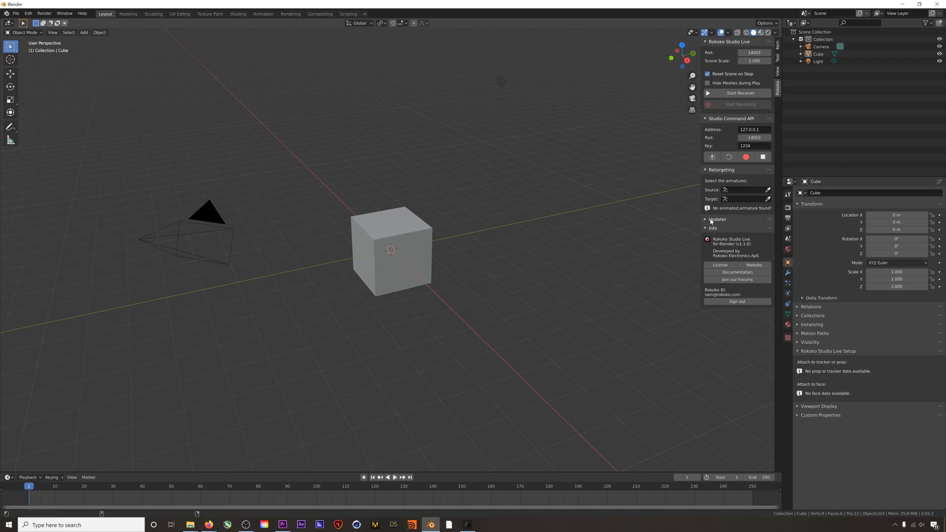
pyautogui.click(718, 219)
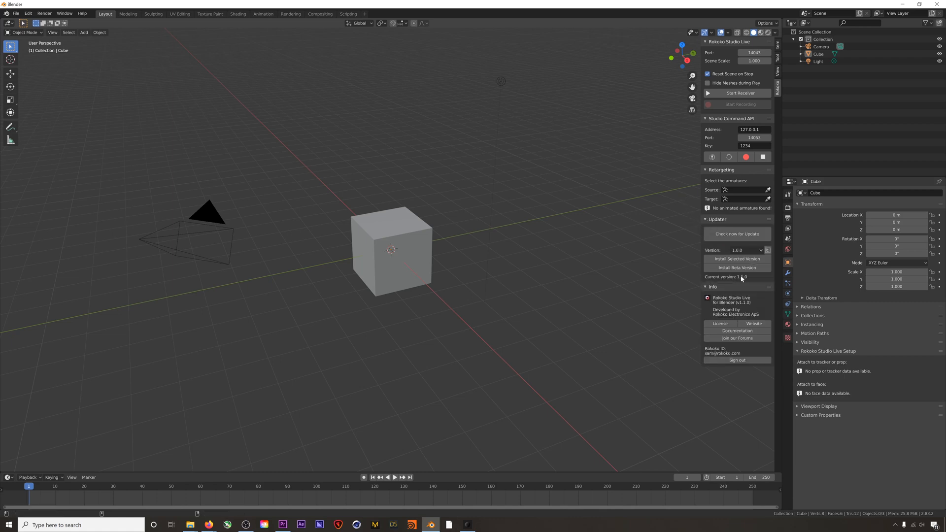
pyautogui.click(707, 219)
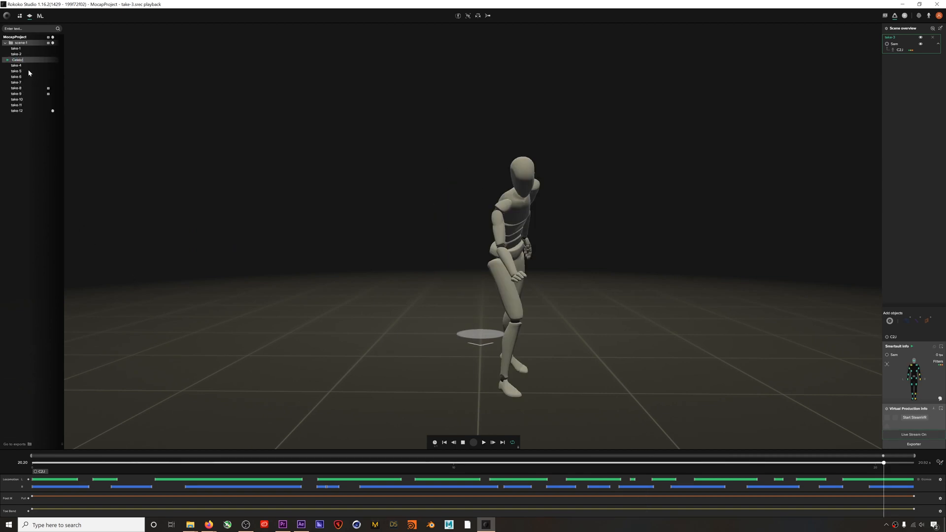
# - Set the Celebration take's export to binary FBX with Body and Face, after trying BVH
pyautogui.rightClick(18, 59)
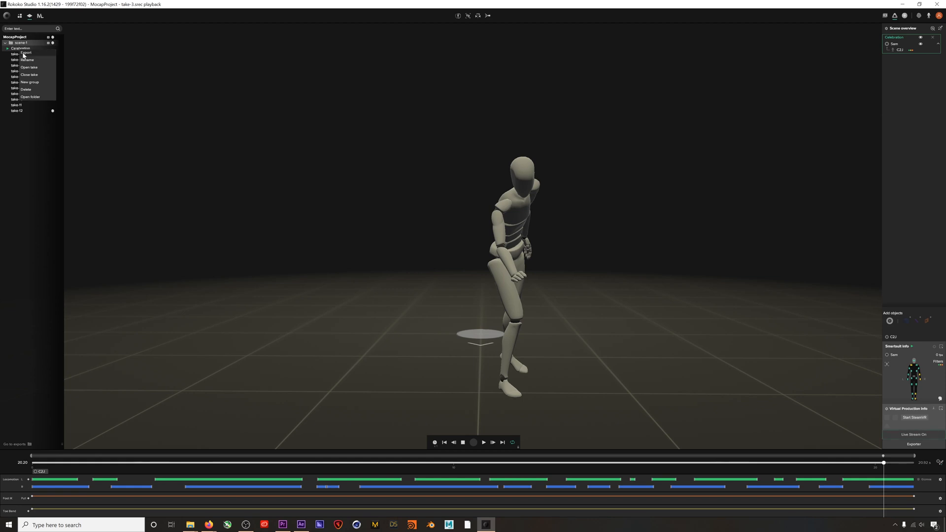
pyautogui.click(25, 52)
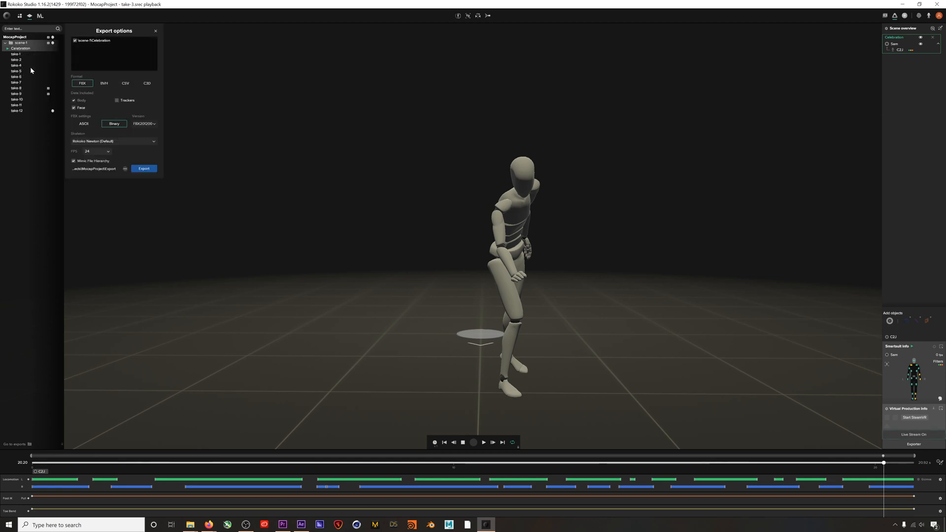
pyautogui.click(104, 84)
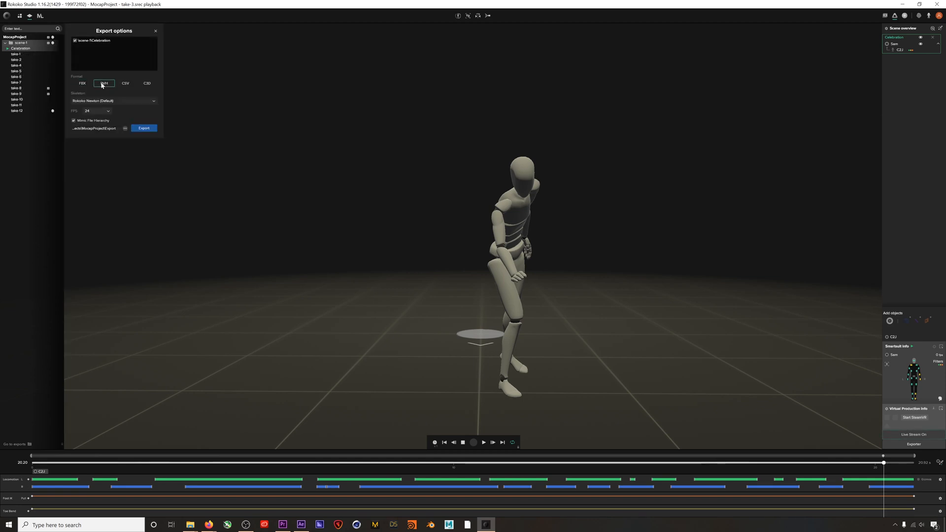
pyautogui.click(81, 83)
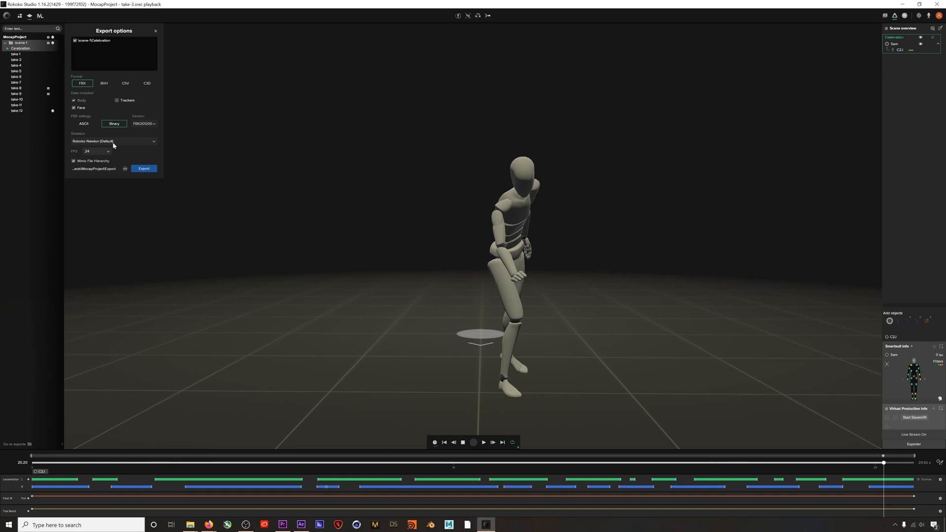
pyautogui.click(144, 169)
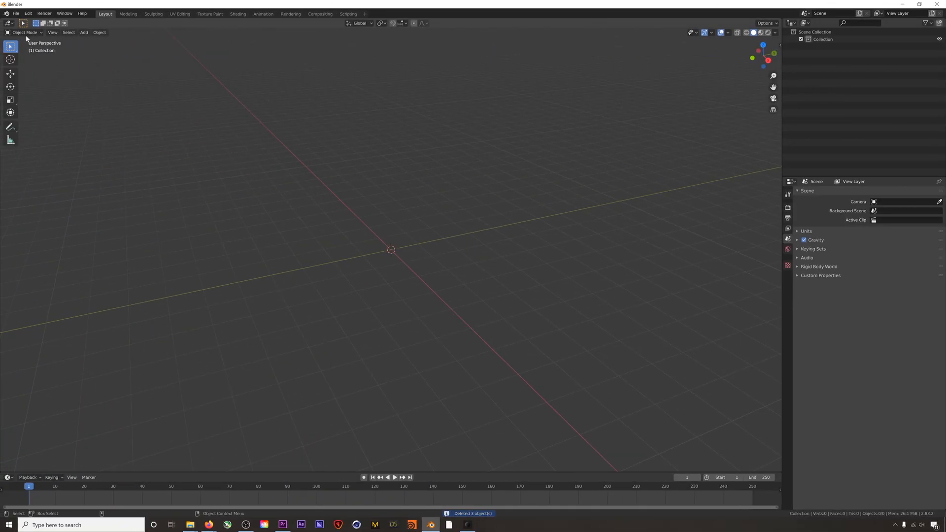
# - Import Celebration_DEFAULT_C2J.fbx through File > Import > FBX with Automatic Bone Orientation enabled
pyautogui.click(15, 14)
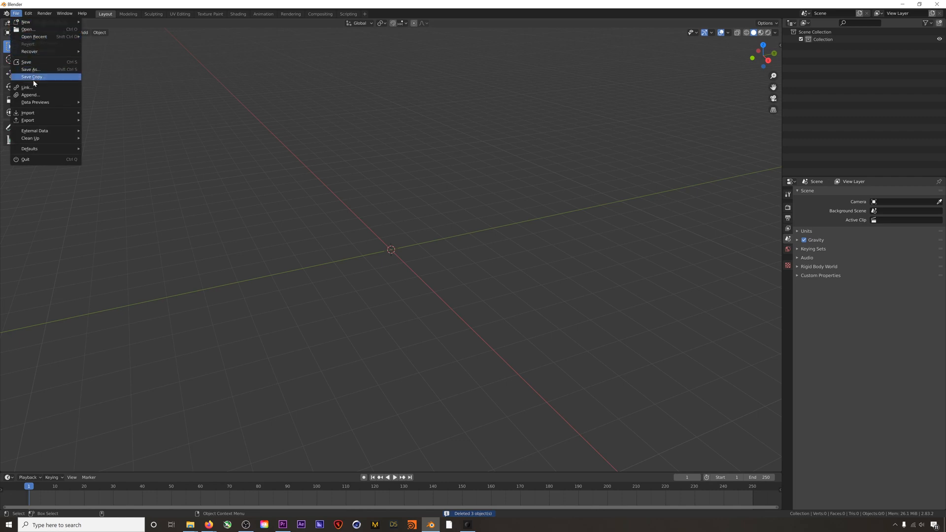
pyautogui.moveTo(27, 113)
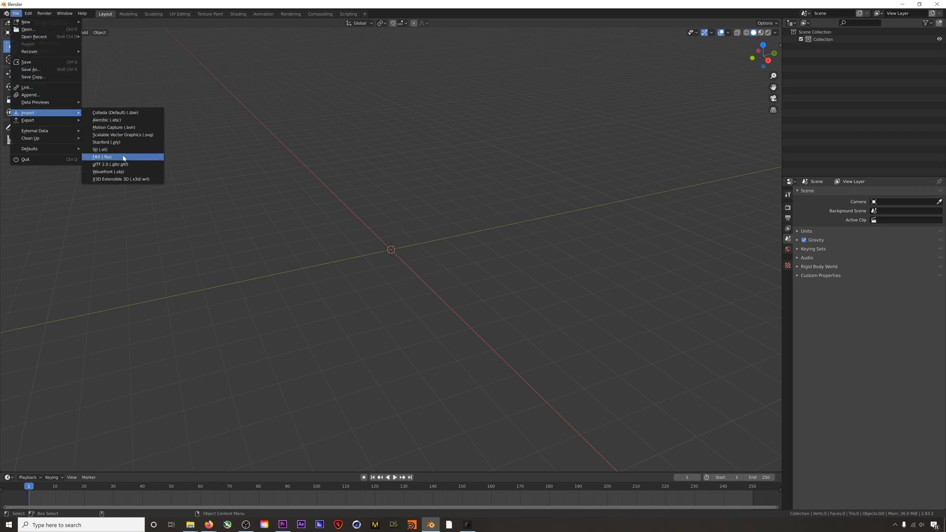
pyautogui.click(102, 157)
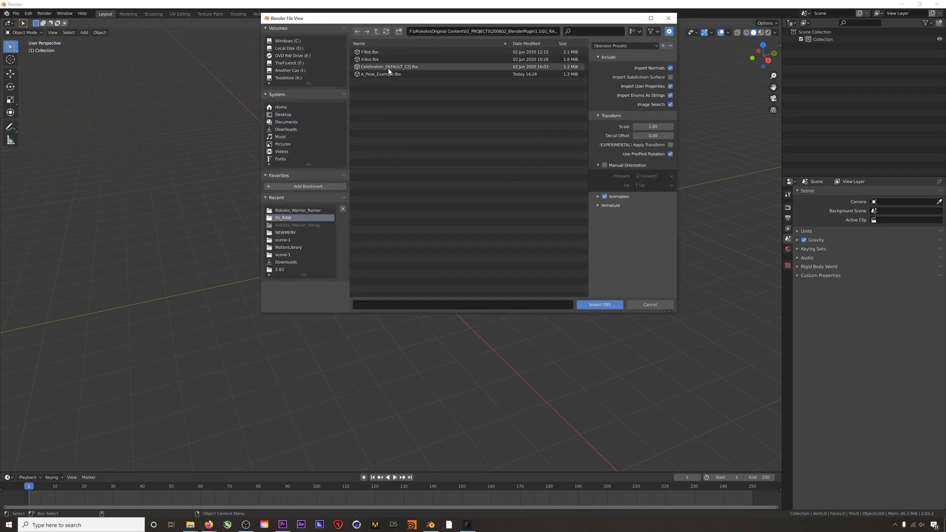
pyautogui.click(389, 66)
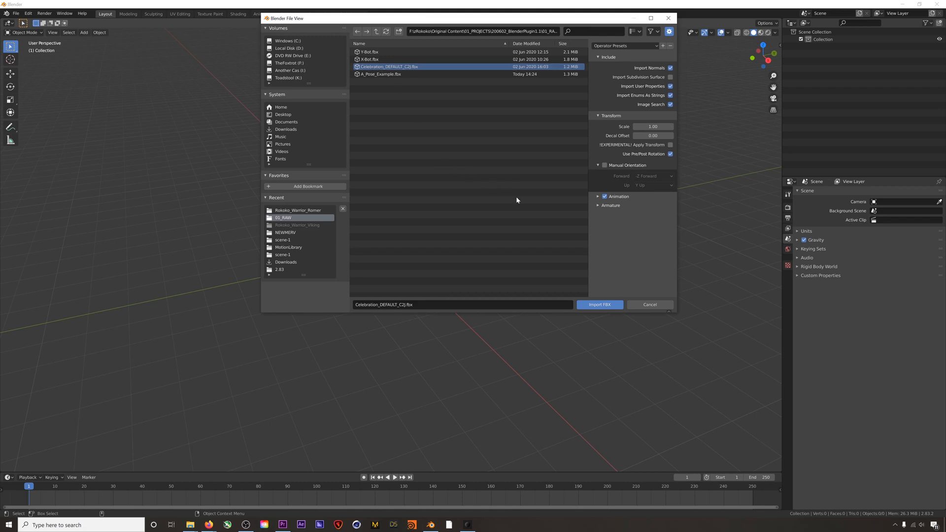
pyautogui.click(605, 197)
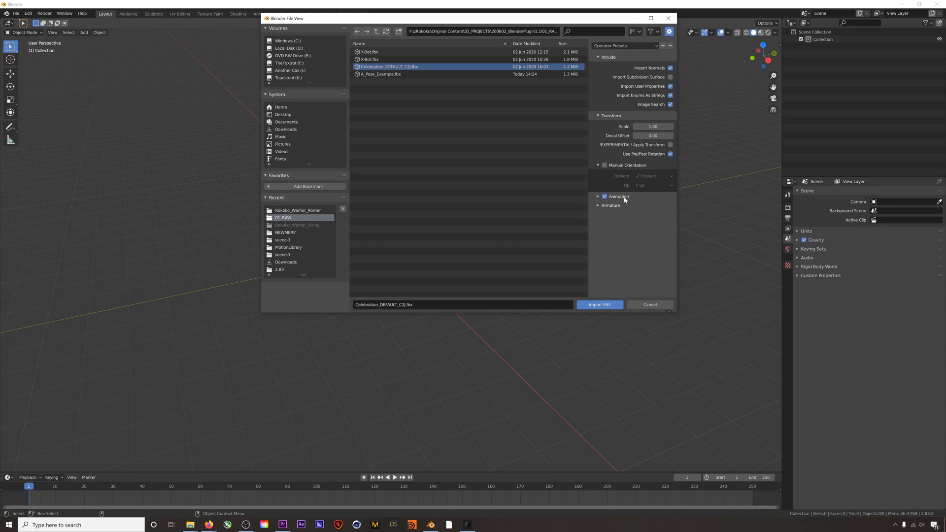
pyautogui.click(610, 205)
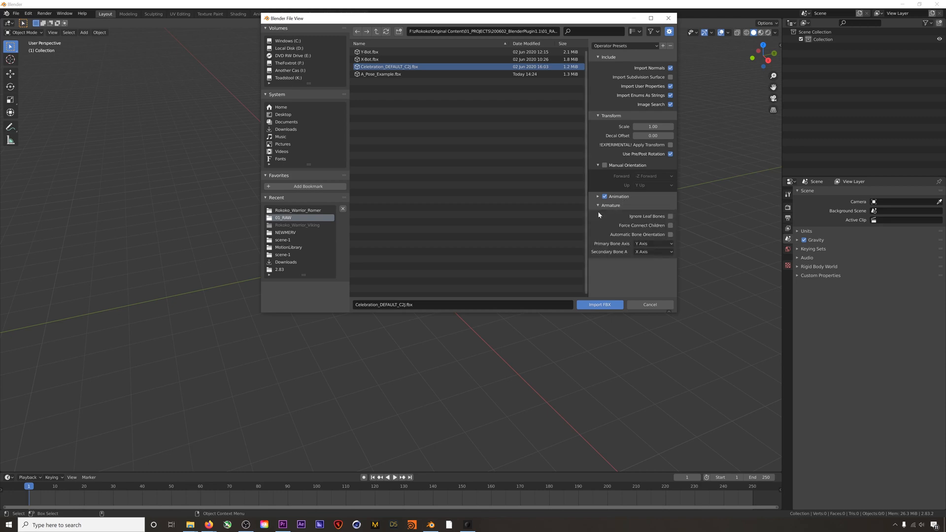
pyautogui.click(670, 234)
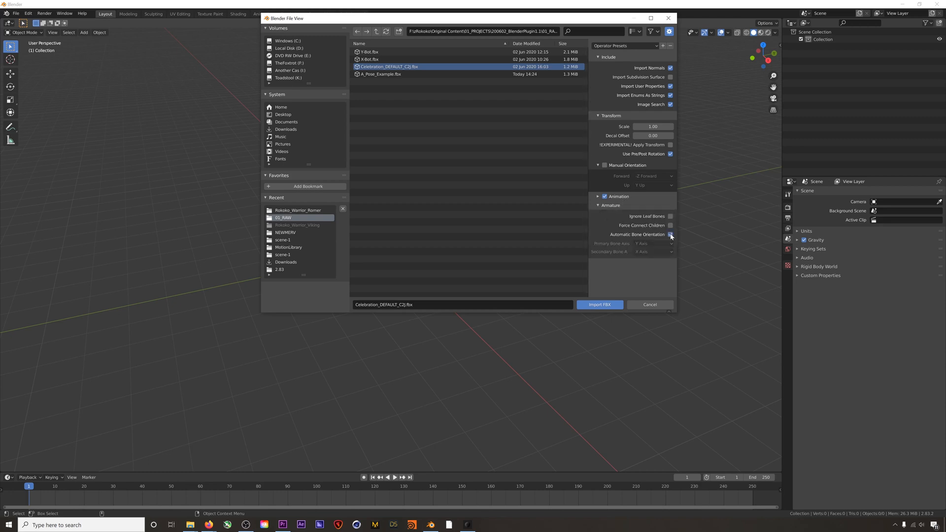
pyautogui.click(669, 234)
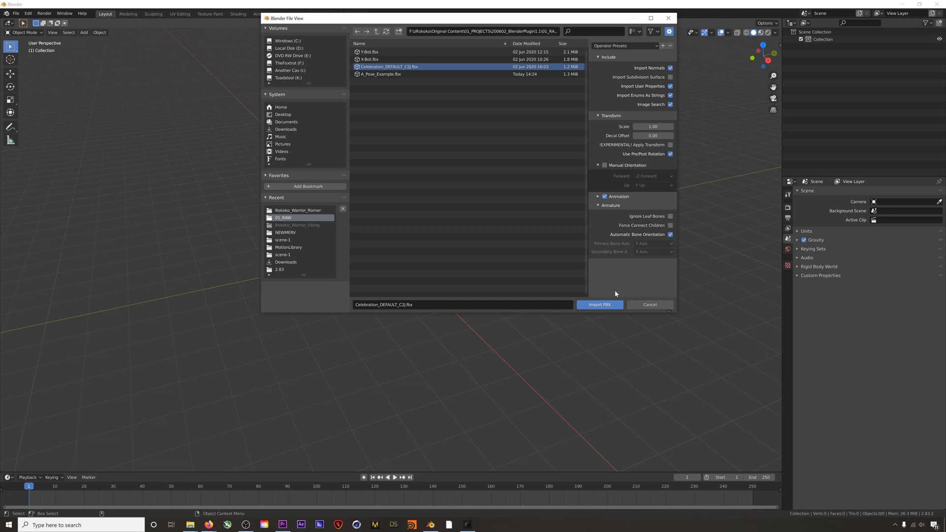
pyautogui.click(599, 305)
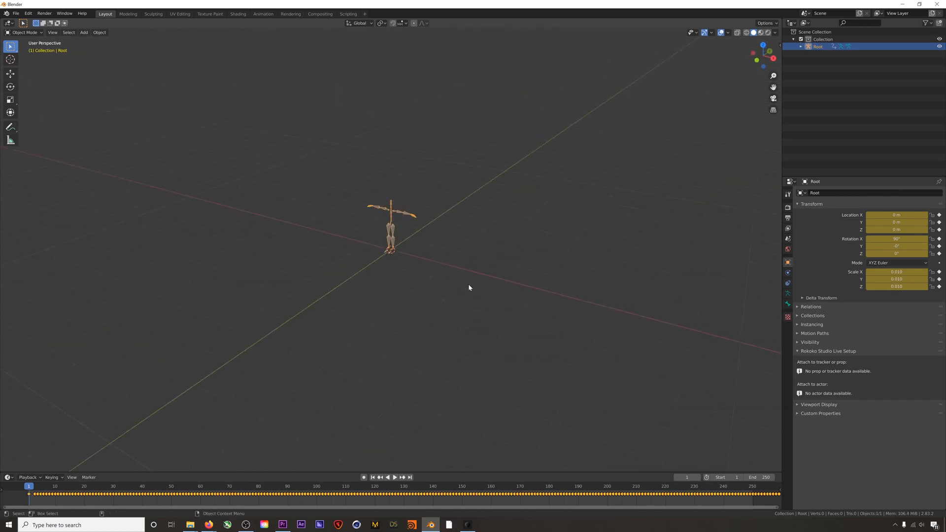
# - Play the Root skeleton's celebration animation in the timeline, then stop playback
pyautogui.click(395, 477)
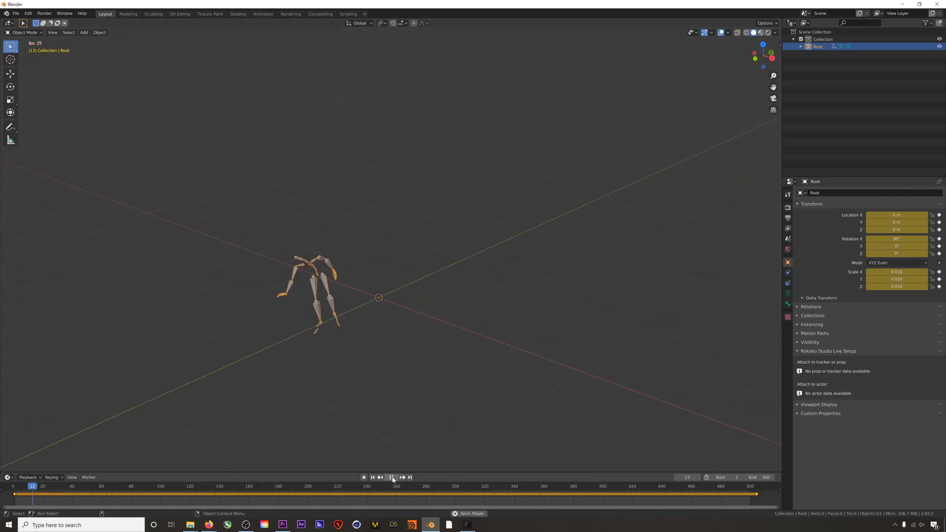
pyautogui.click(391, 477)
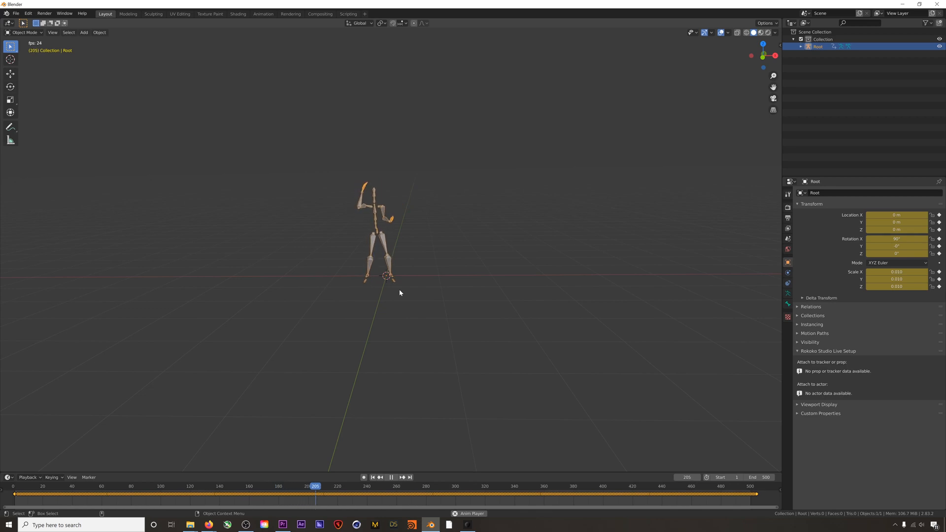
pyautogui.click(391, 478)
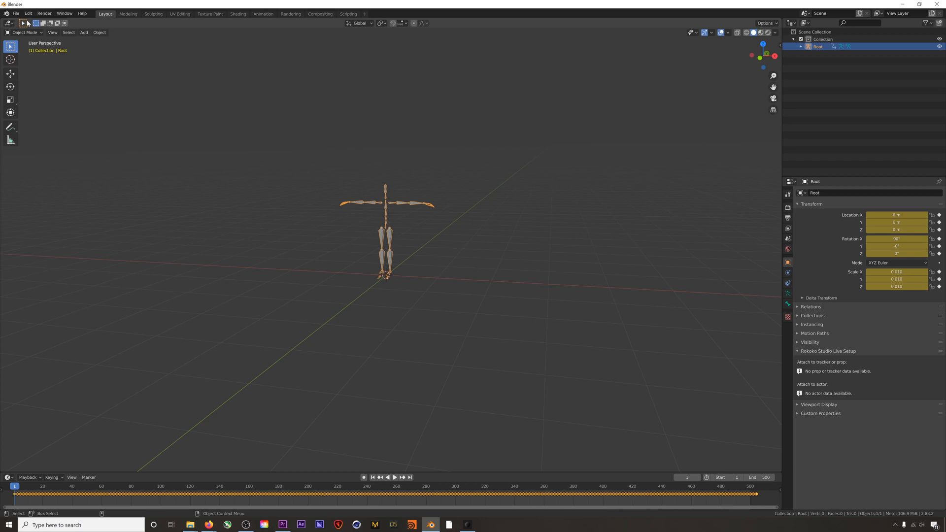
# - Import Romer_TPOSE.fbx from the Rokoko_Warrior_Romer folder
pyautogui.click(15, 13)
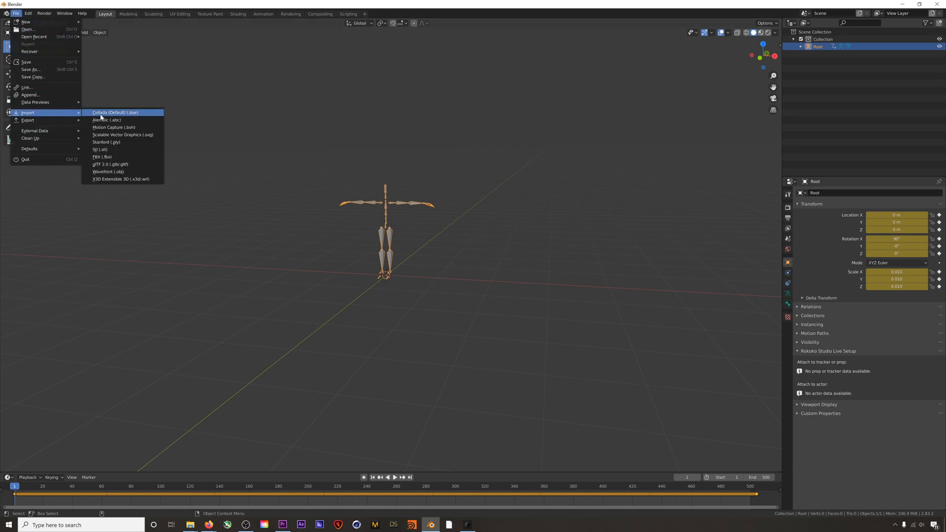
pyautogui.moveTo(103, 156)
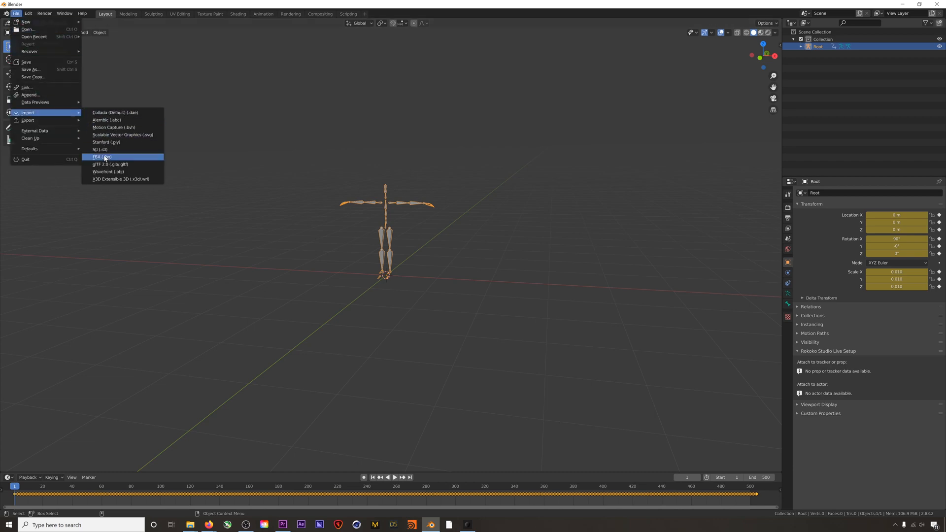
pyautogui.click(101, 157)
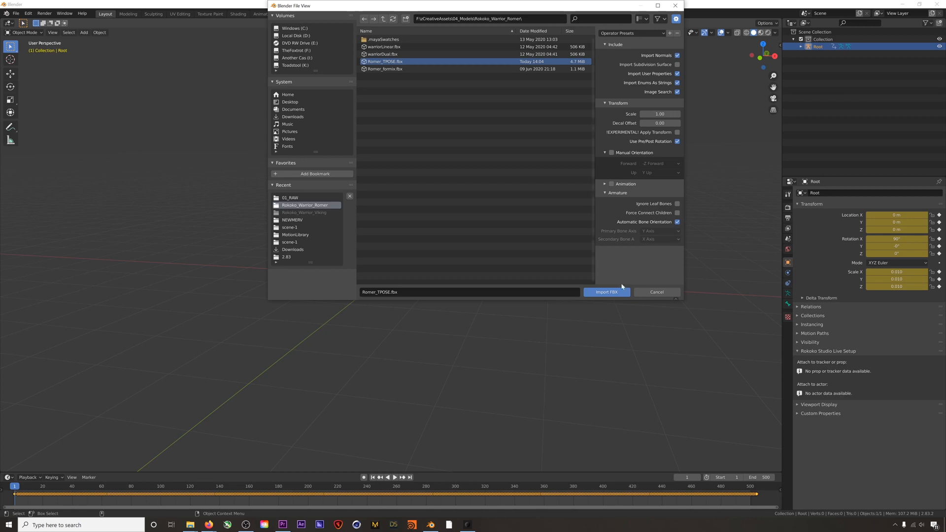
pyautogui.click(607, 292)
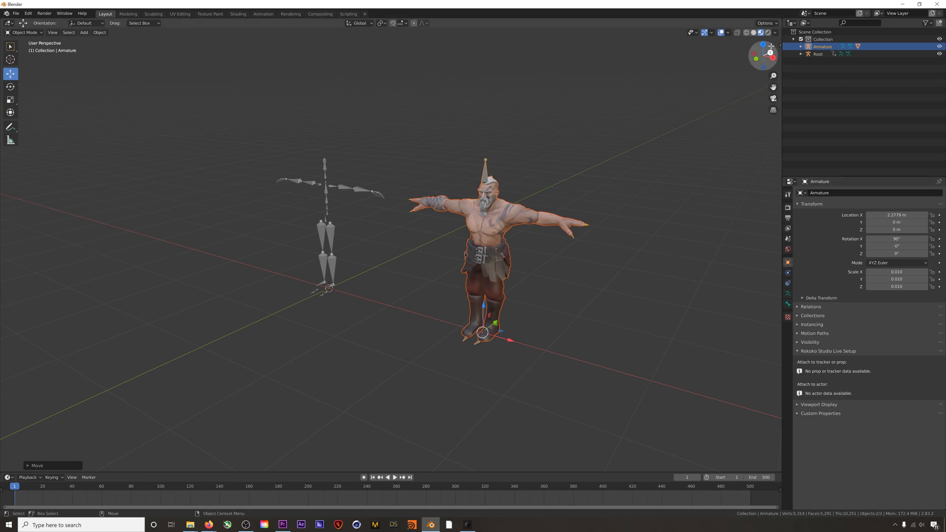
# - In the Rokoko Retargeting panel, set Source to Root and Target to Armature
pyautogui.click(779, 82)
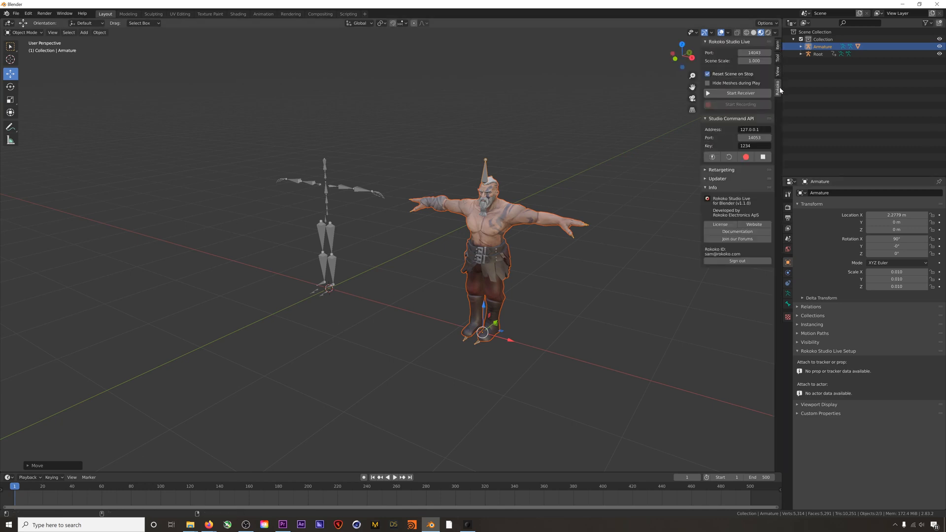
pyautogui.click(721, 170)
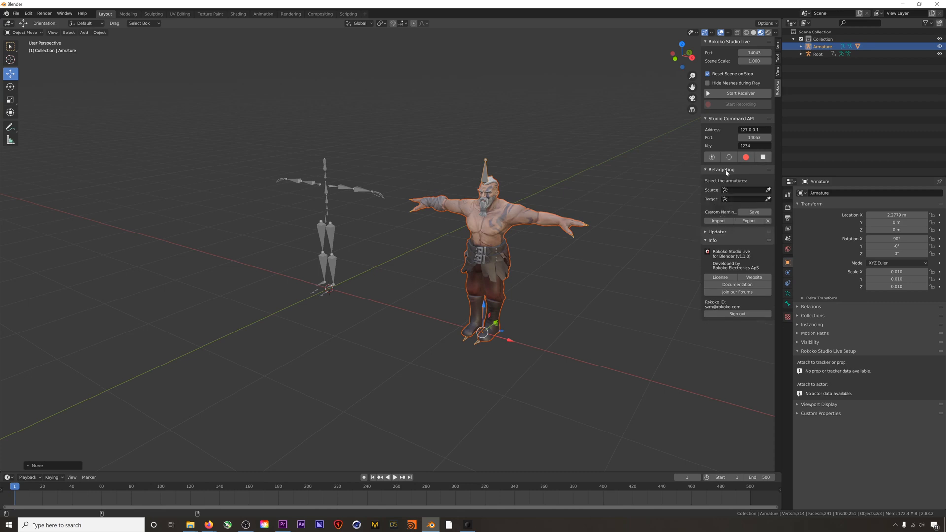
pyautogui.click(746, 189)
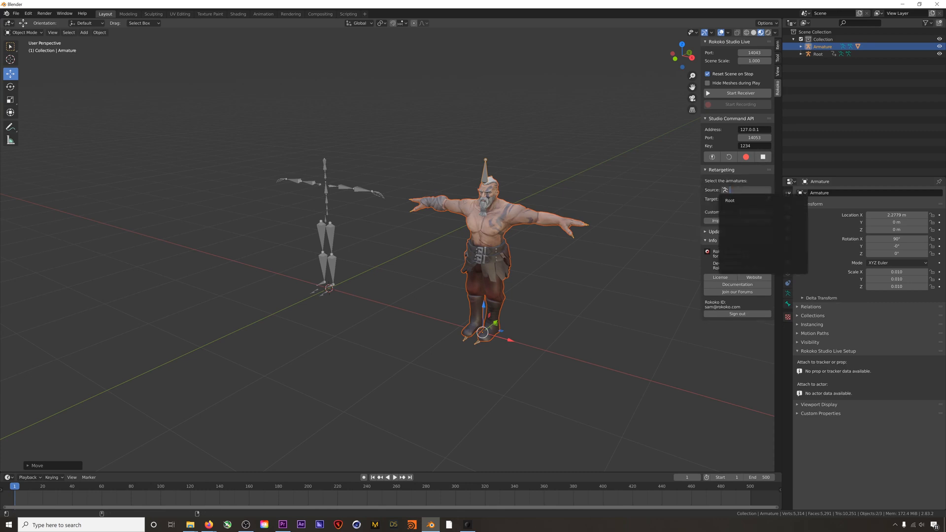
pyautogui.click(730, 200)
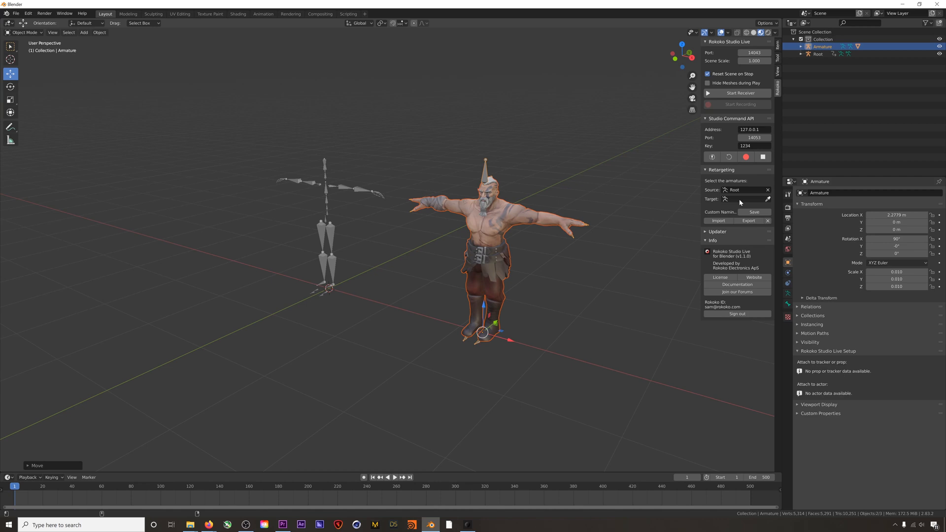
pyautogui.click(745, 199)
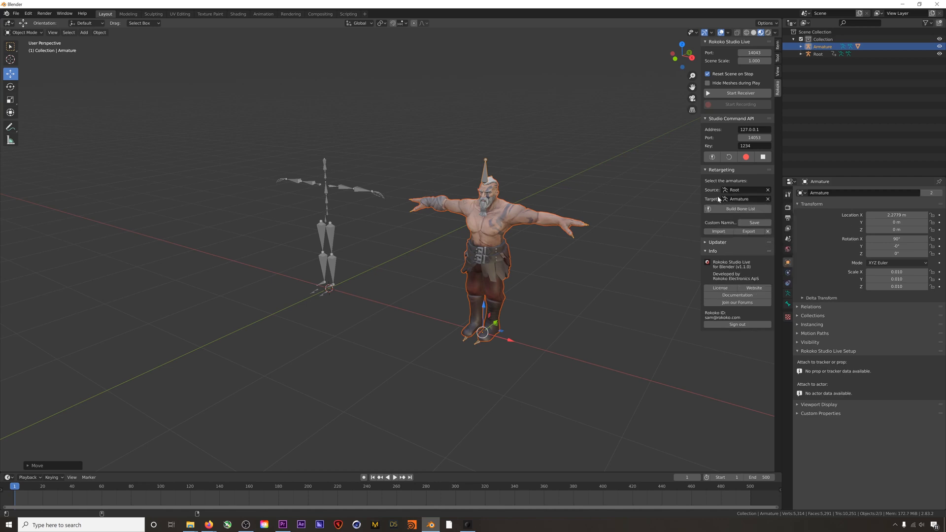
# - Build the bone list and map LeftFoot to mixamorig_LeftFoot
pyautogui.click(739, 209)
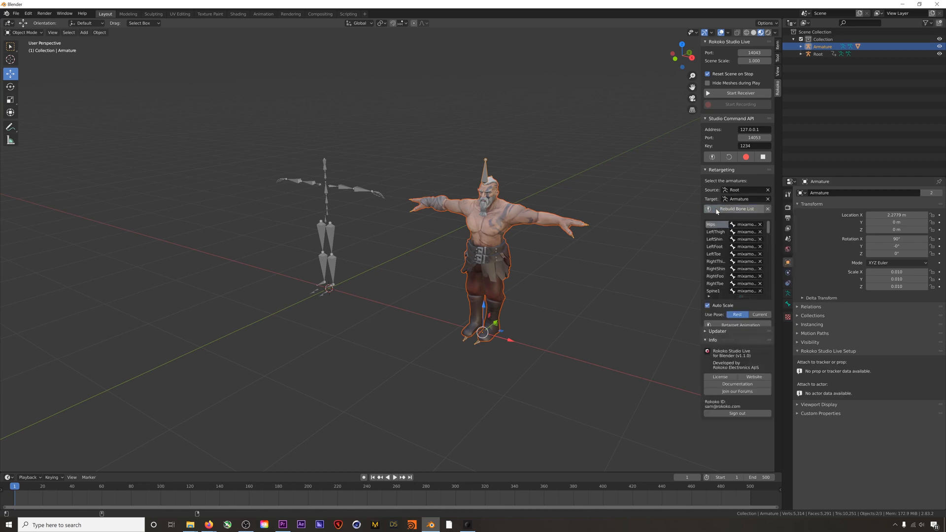
pyautogui.click(737, 209)
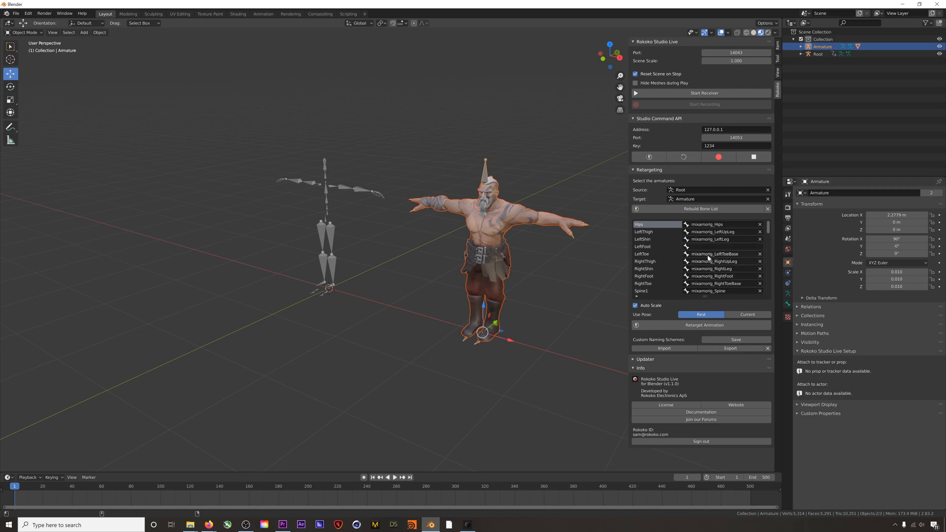
pyautogui.click(721, 254)
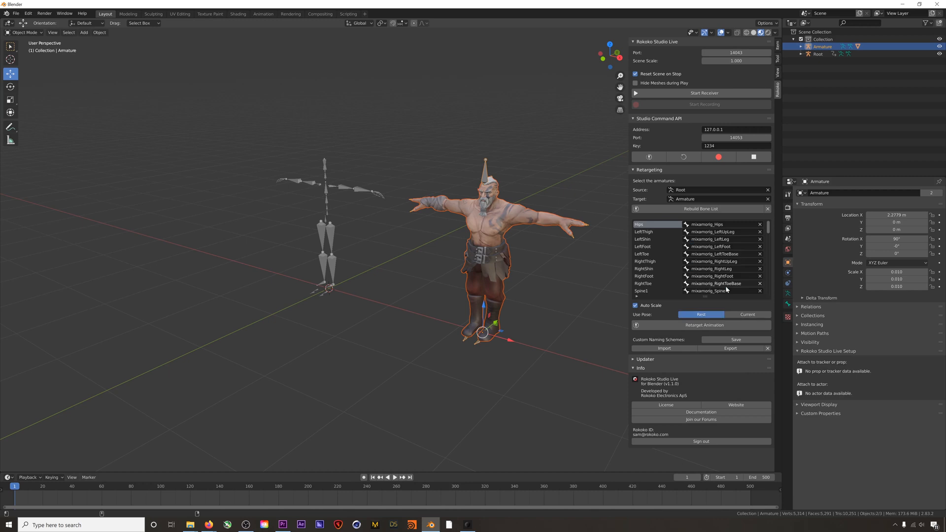
pyautogui.moveTo(672, 265)
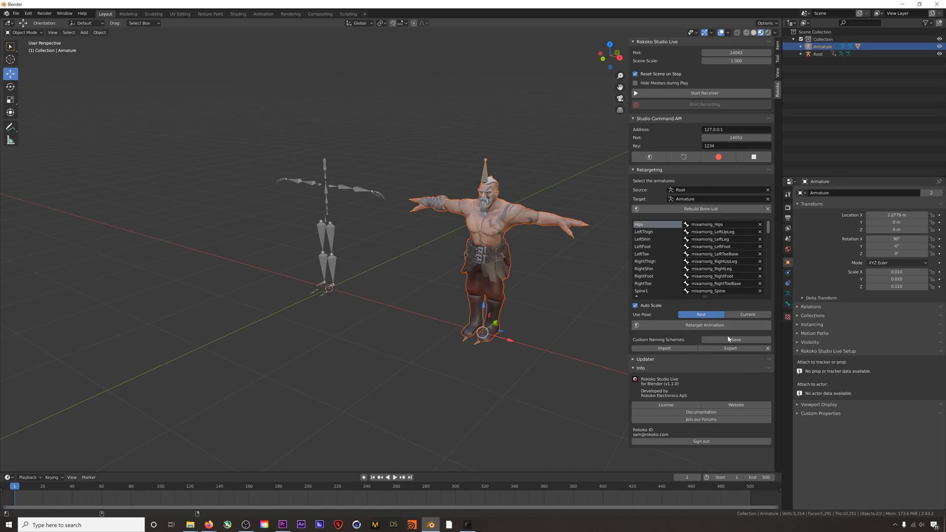
pyautogui.moveTo(720, 343)
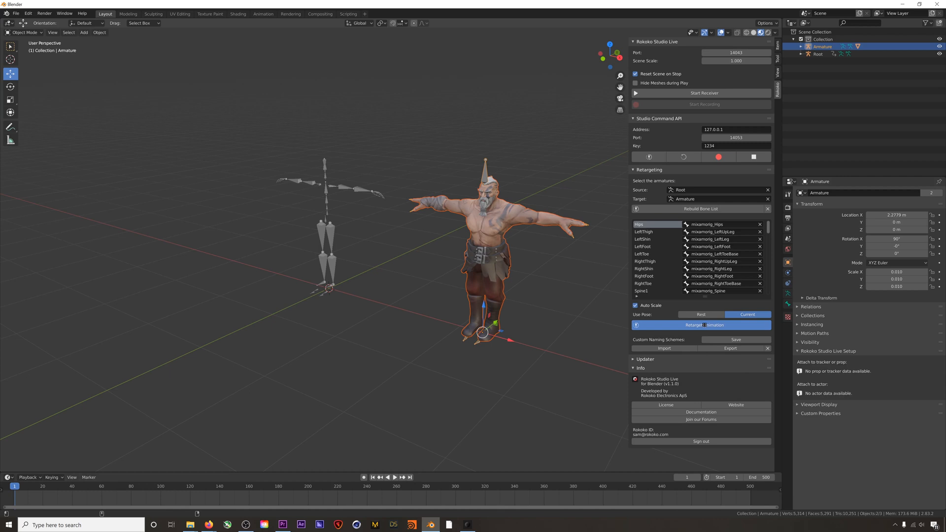
# - Retarget the celebration onto Romer, delete the Root skeleton, and preview the motion
pyautogui.click(701, 324)
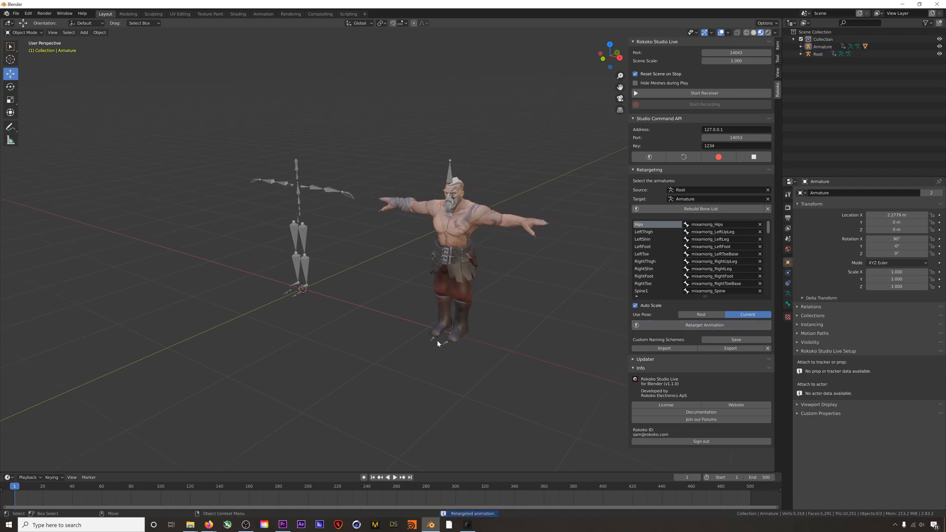
pyautogui.click(390, 478)
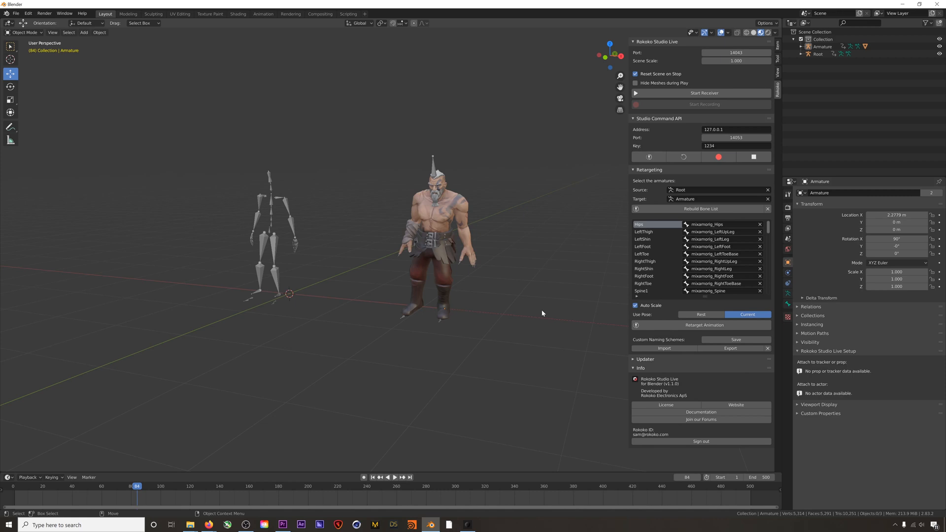
pyautogui.click(818, 54)
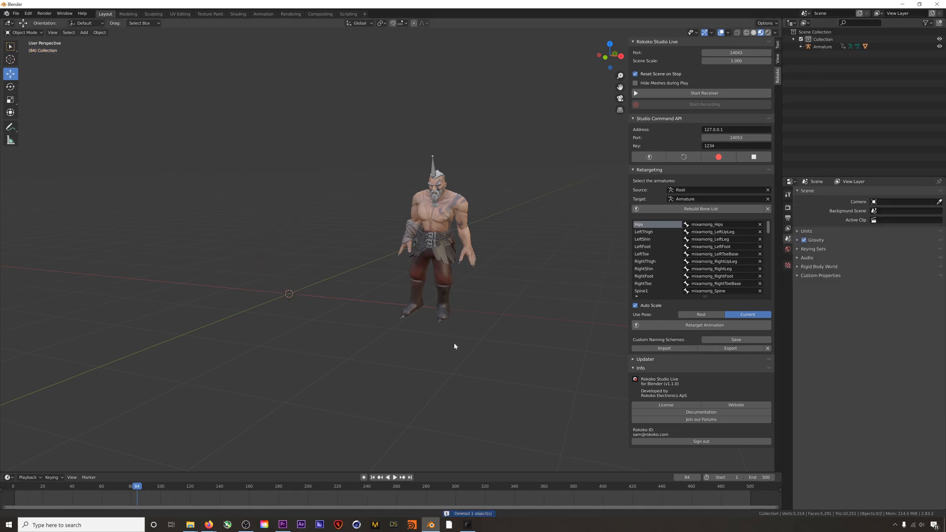
pyautogui.click(394, 478)
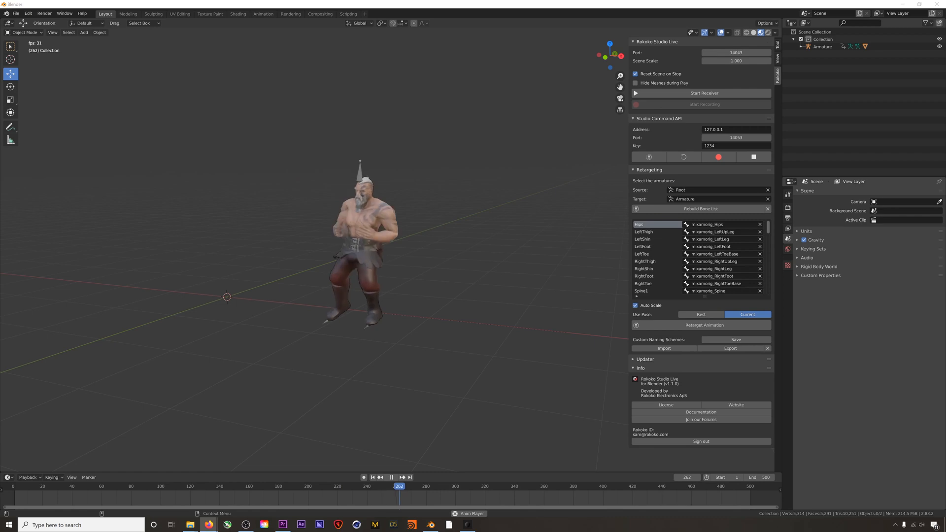
pyautogui.click(15, 13)
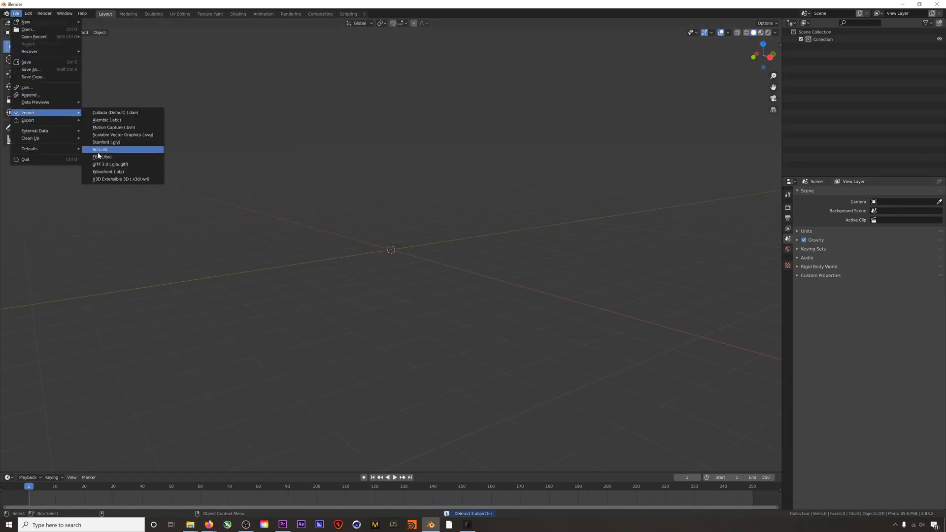
# - Import the A_Pose_Example FBX character, adjusting its animation import option
pyautogui.click(103, 157)
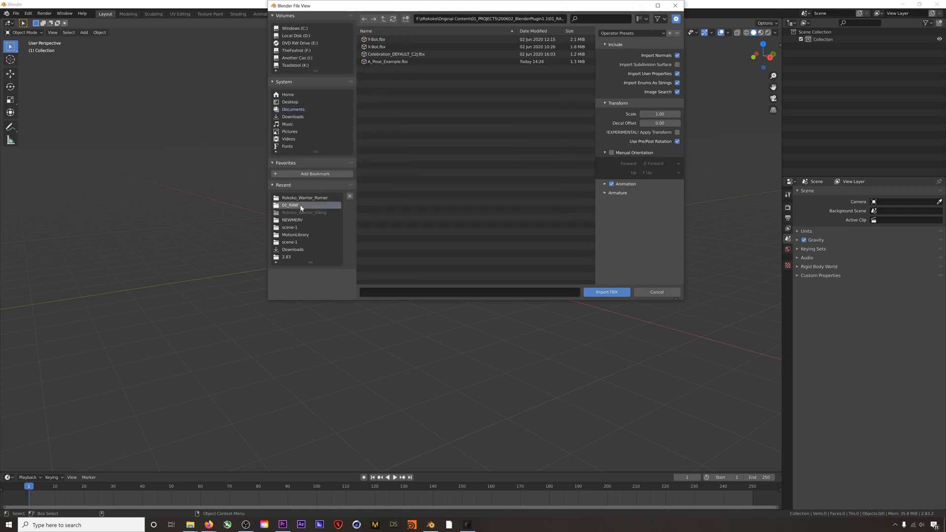
pyautogui.click(387, 61)
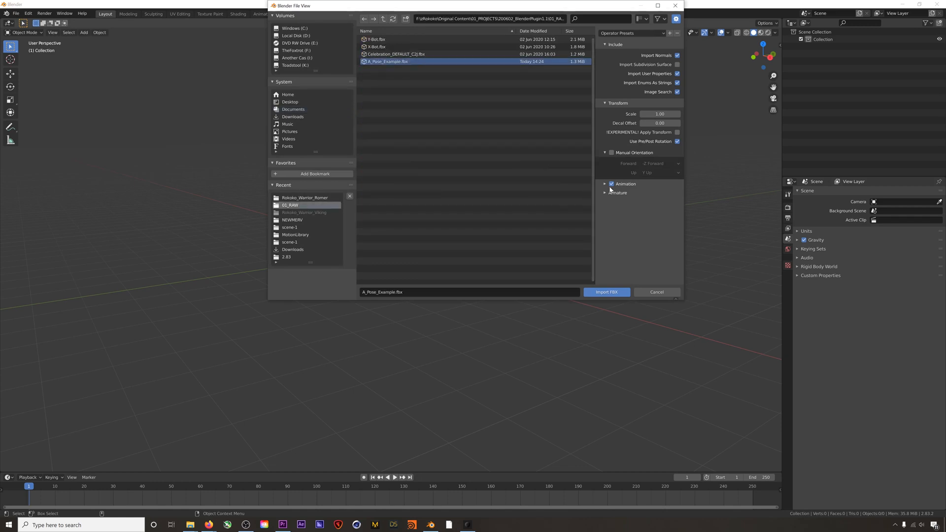
pyautogui.click(607, 293)
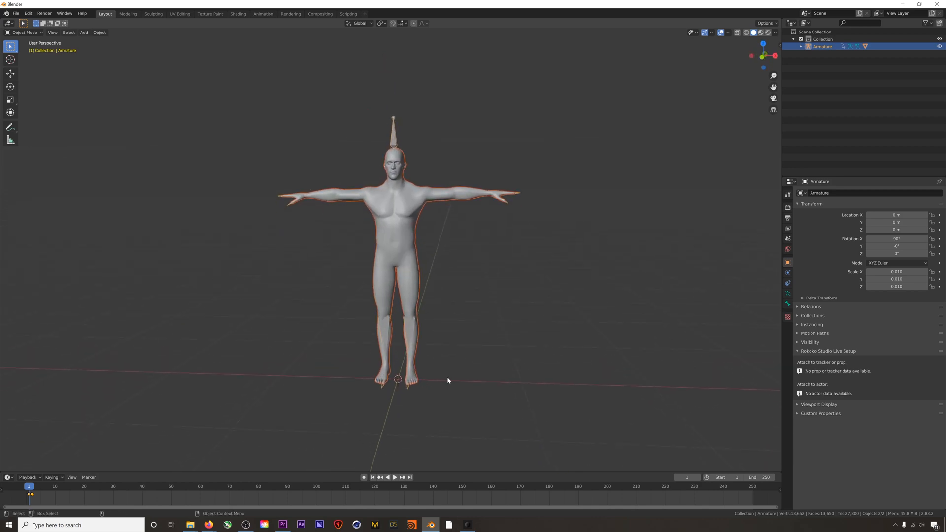
# - Select the character's body mesh and enter Edit Mode via the interaction mode list
pyautogui.click(448, 381)
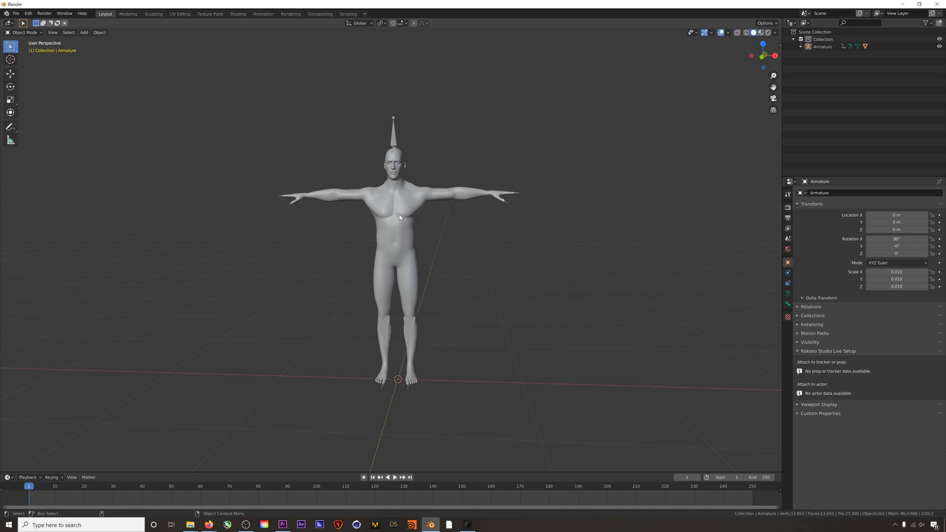
pyautogui.press('Tab')
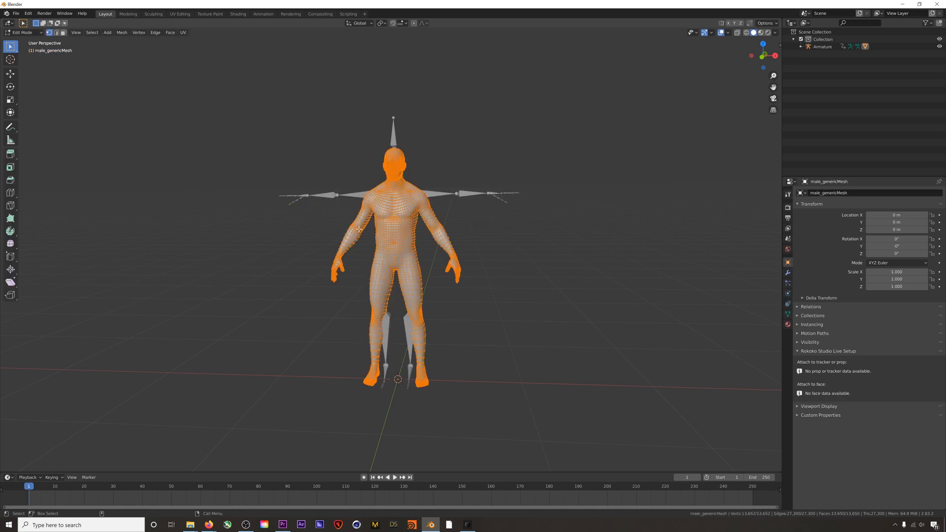
pyautogui.click(23, 32)
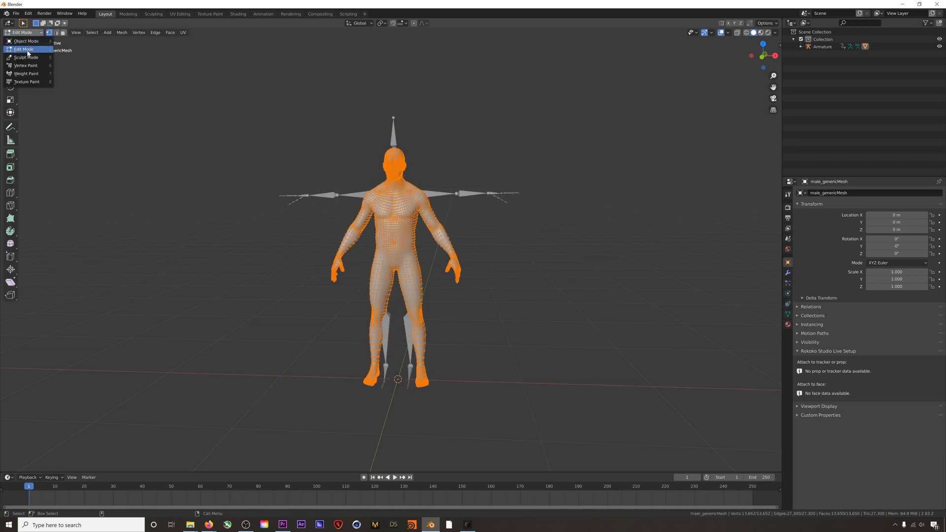
pyautogui.click(24, 49)
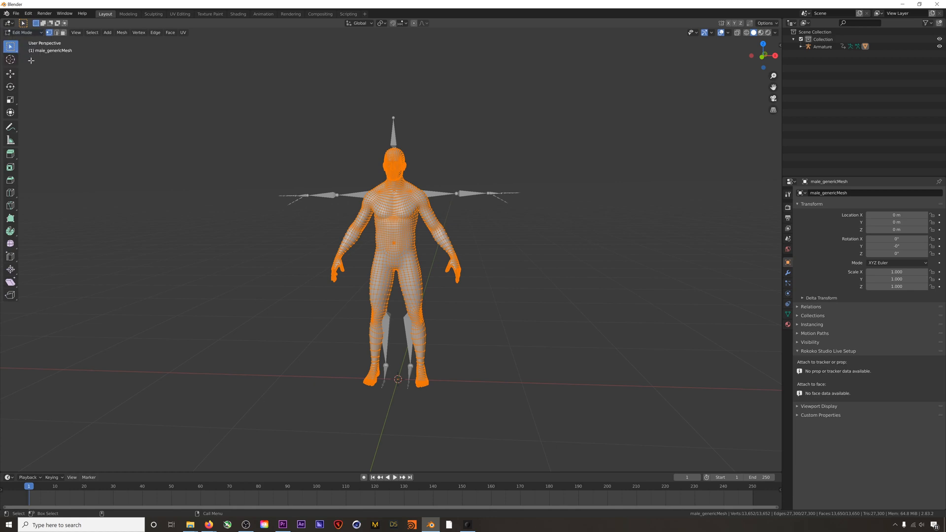
pyautogui.moveTo(307, 232)
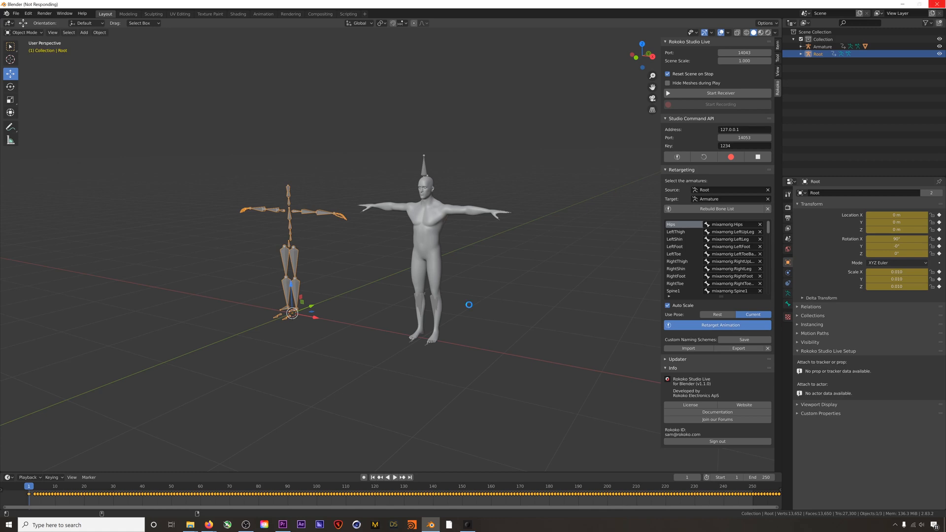
pyautogui.click(393, 477)
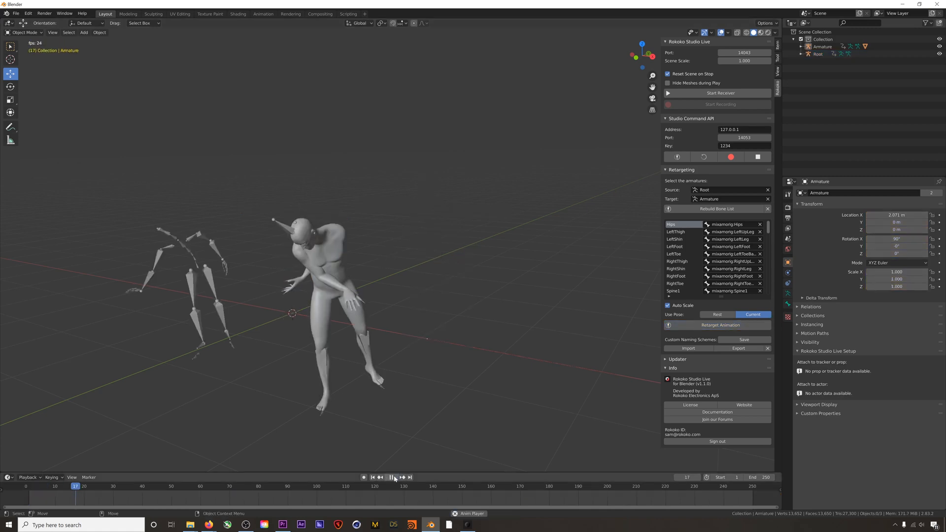
pyautogui.click(392, 477)
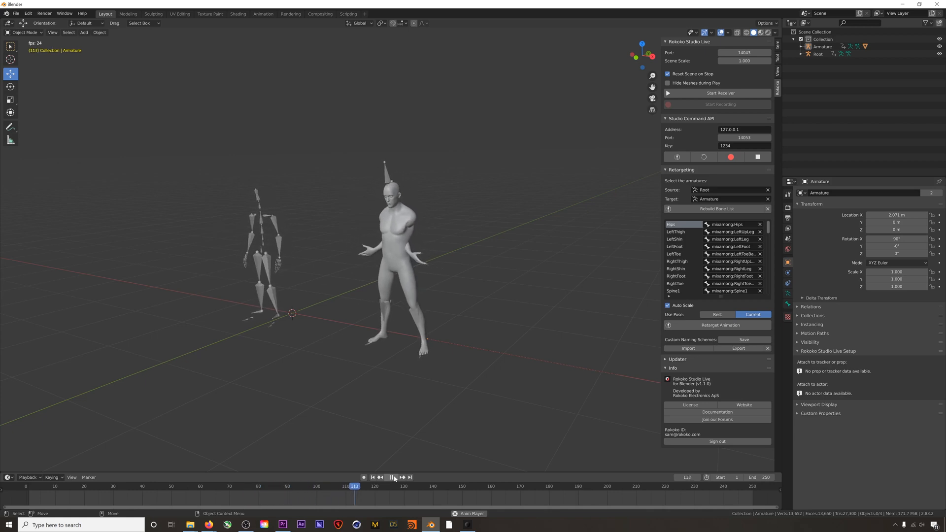
pyautogui.click(395, 478)
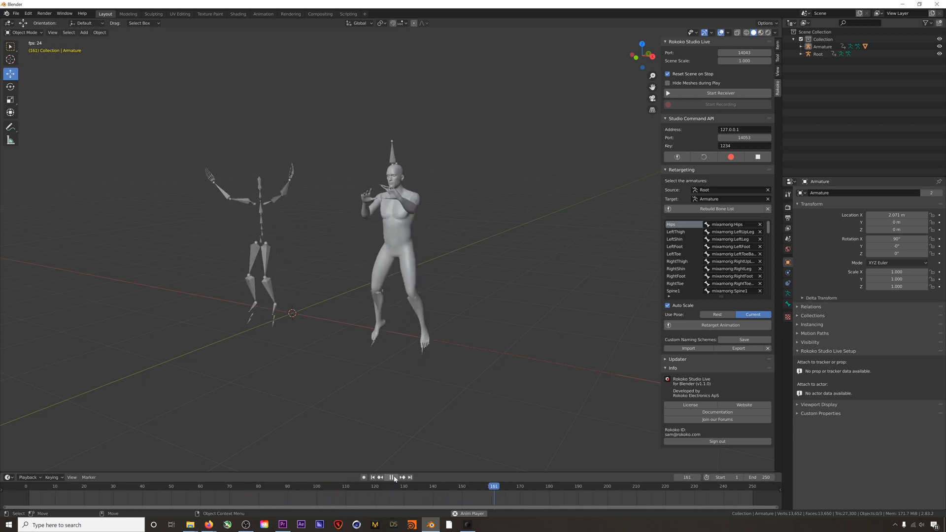
pyautogui.click(373, 478)
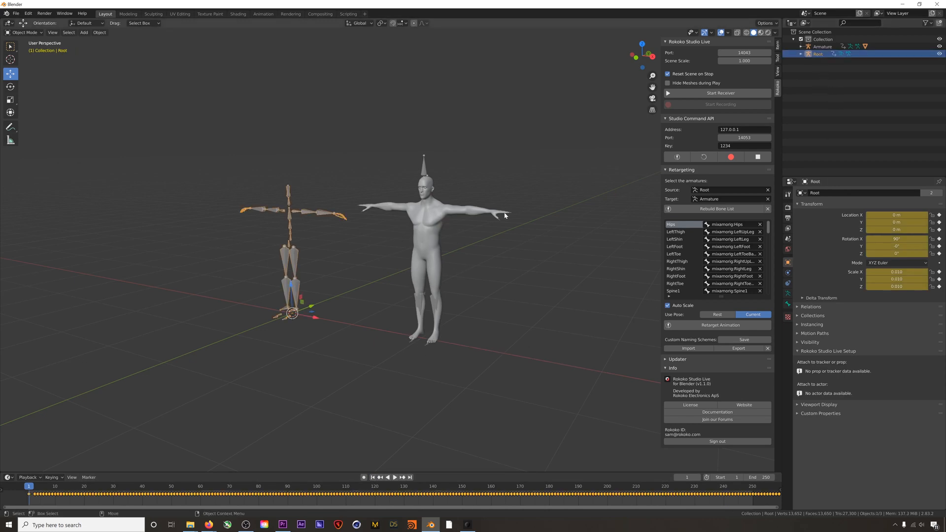
# - Switch the skeleton to Pose Mode and select its LeftArm bone
pyautogui.click(25, 32)
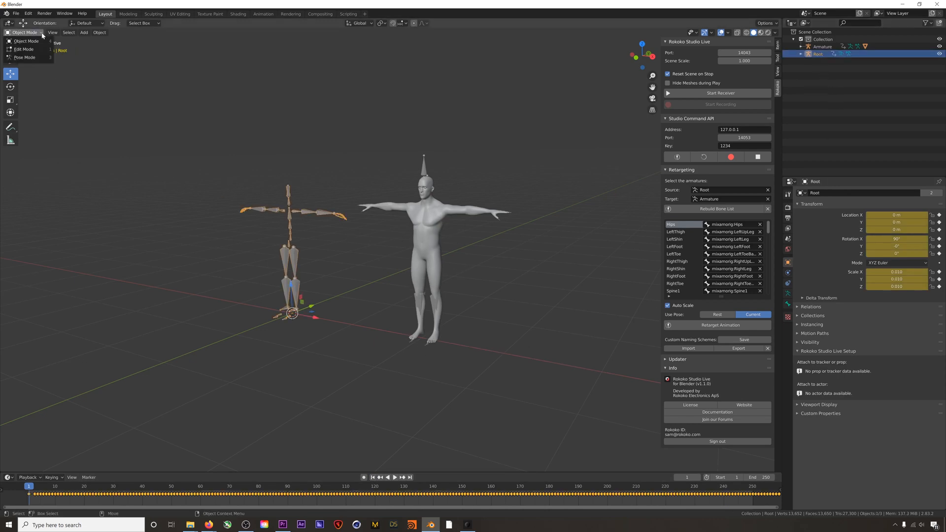
pyautogui.click(25, 56)
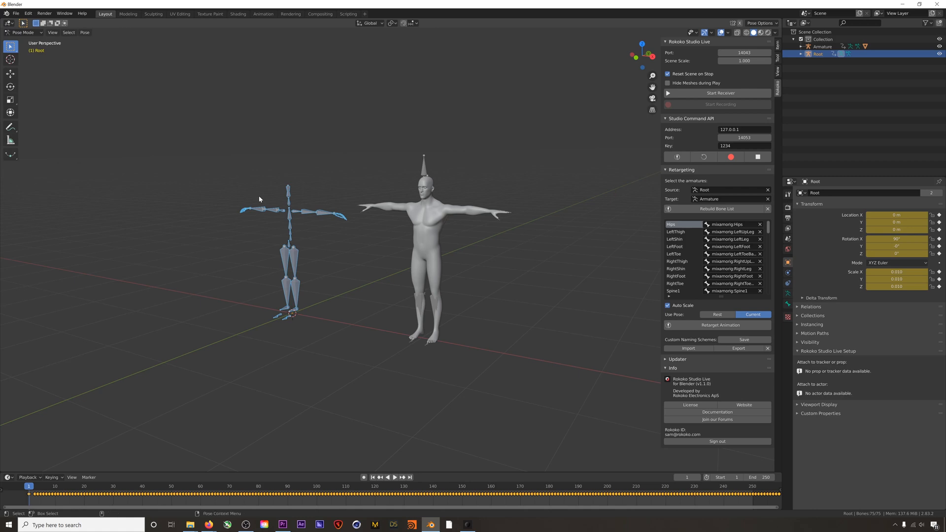
pyautogui.click(307, 214)
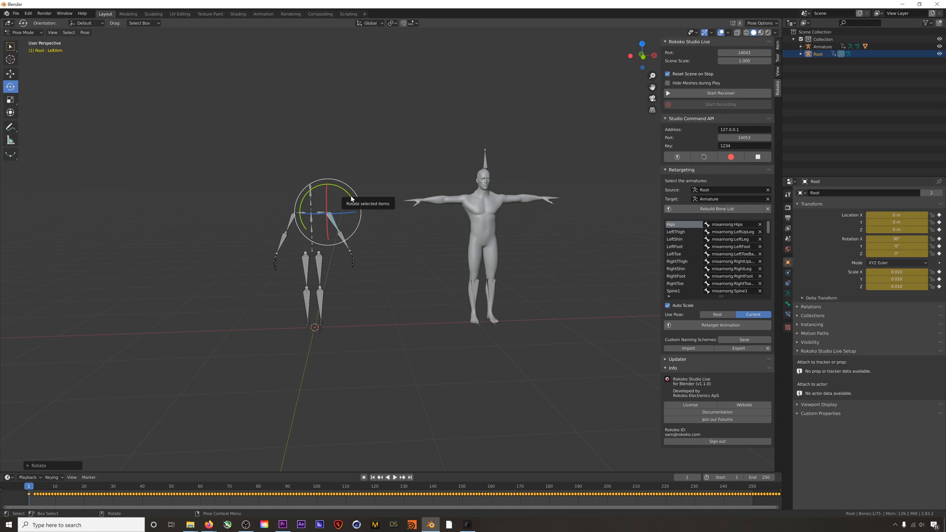
pyautogui.moveTo(549, 290)
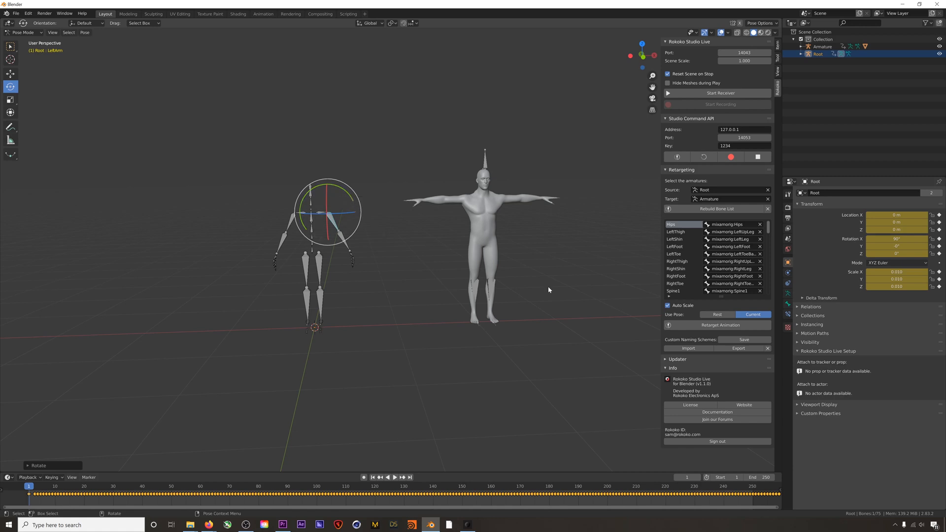
pyautogui.moveTo(720, 325)
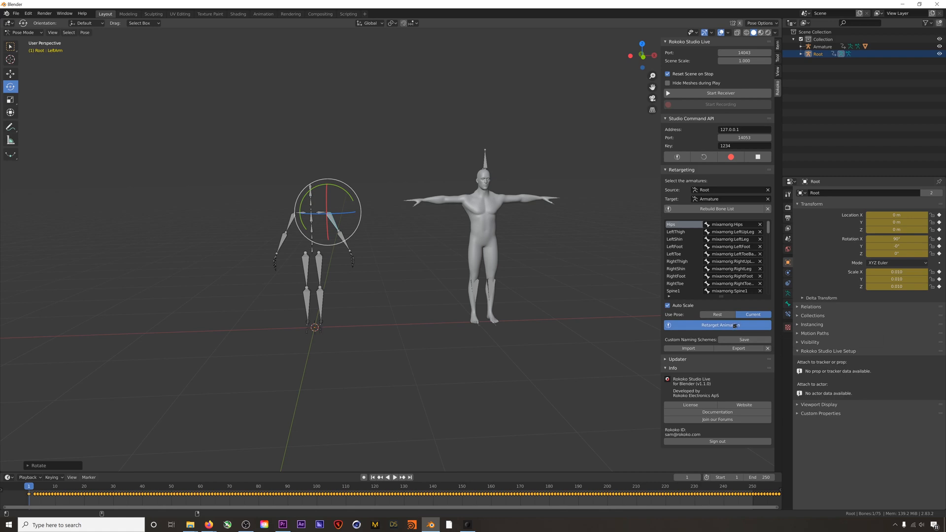
# - Retarget the mocap onto the character again and play back the result
pyautogui.click(717, 325)
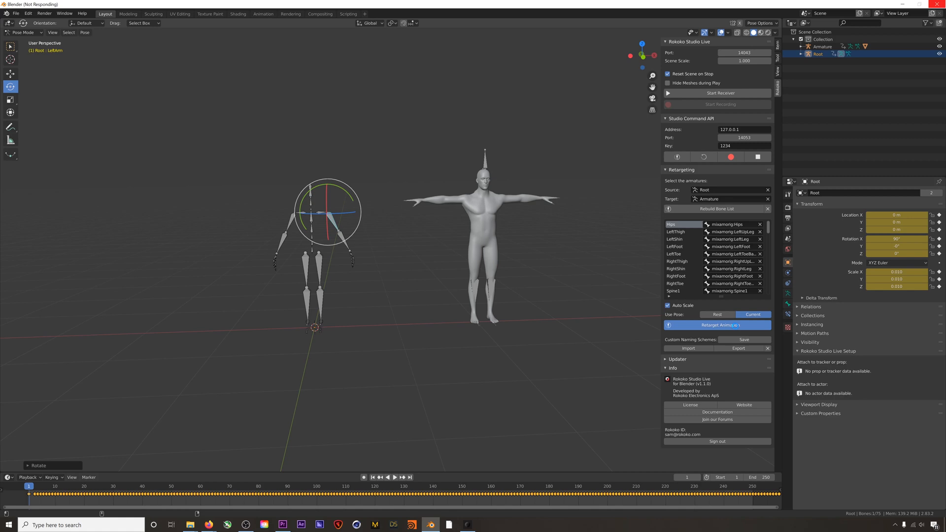
pyautogui.click(717, 325)
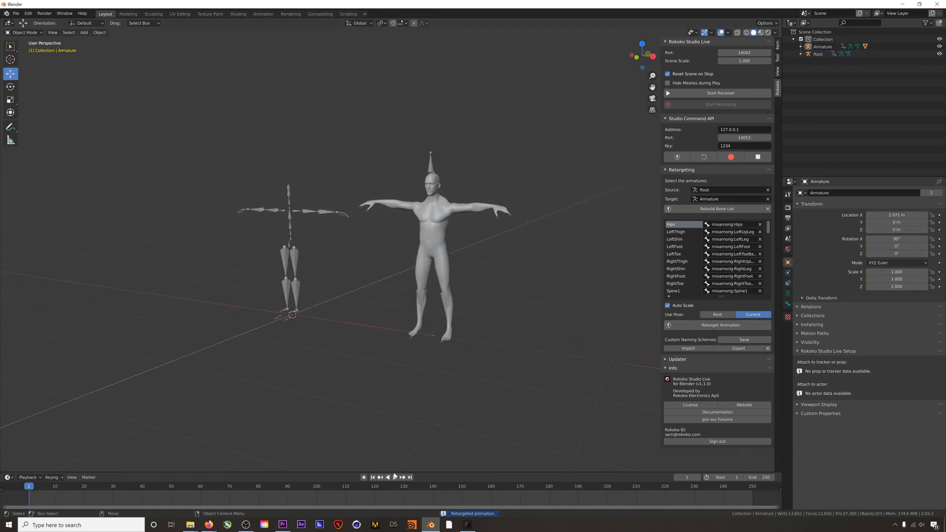
pyautogui.click(387, 477)
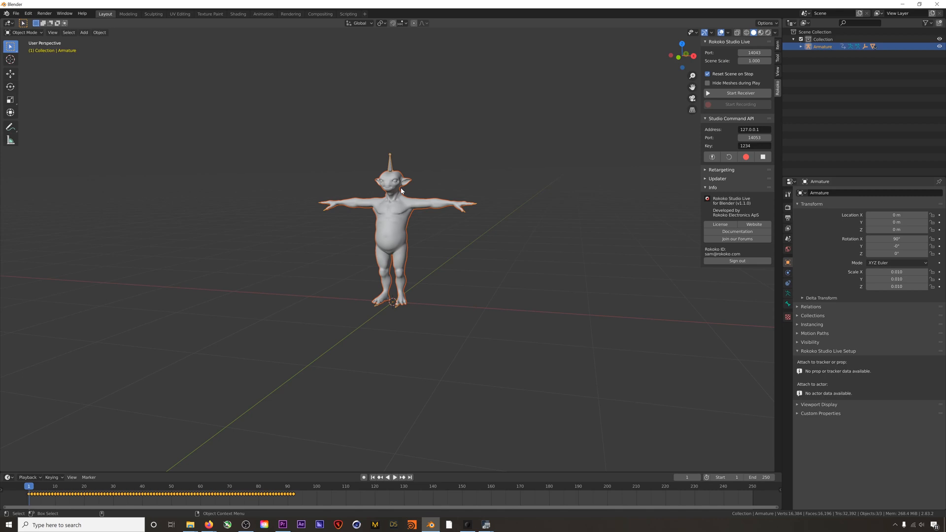
# - Zoom the viewport in on the horned creature standing in T-pose
pyautogui.scroll(3)
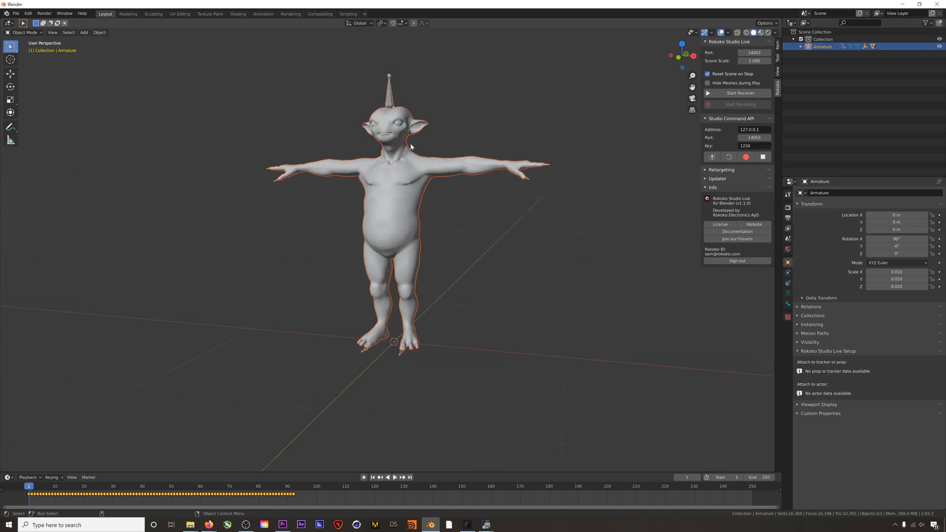
pyautogui.moveTo(398, 146)
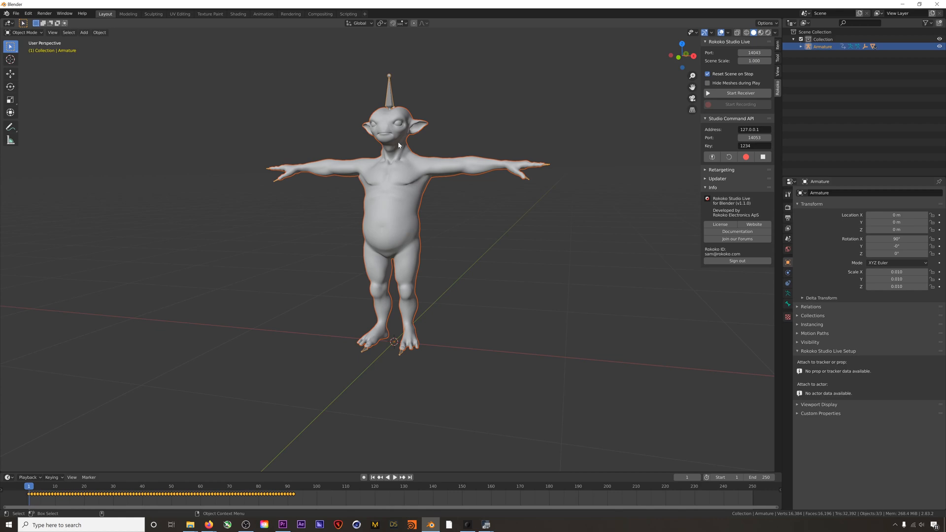
pyautogui.moveTo(390, 140)
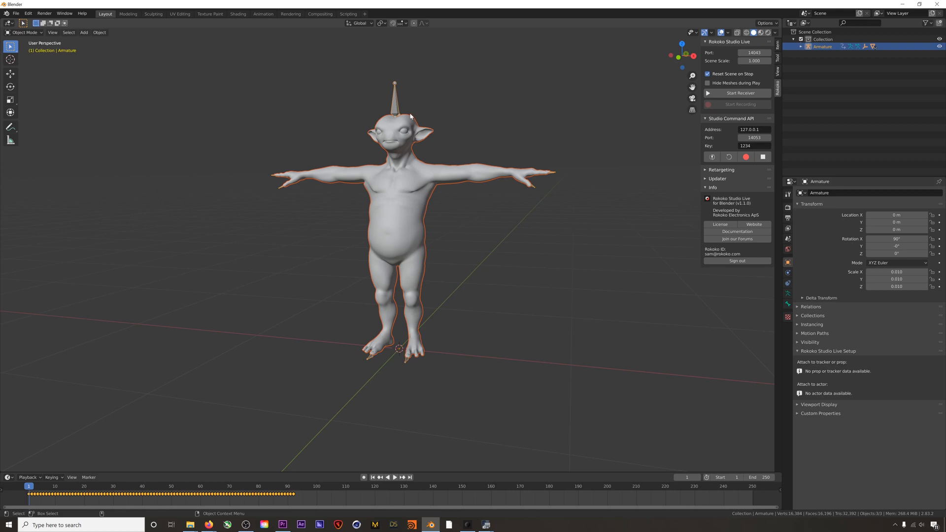
pyautogui.moveTo(450, 164)
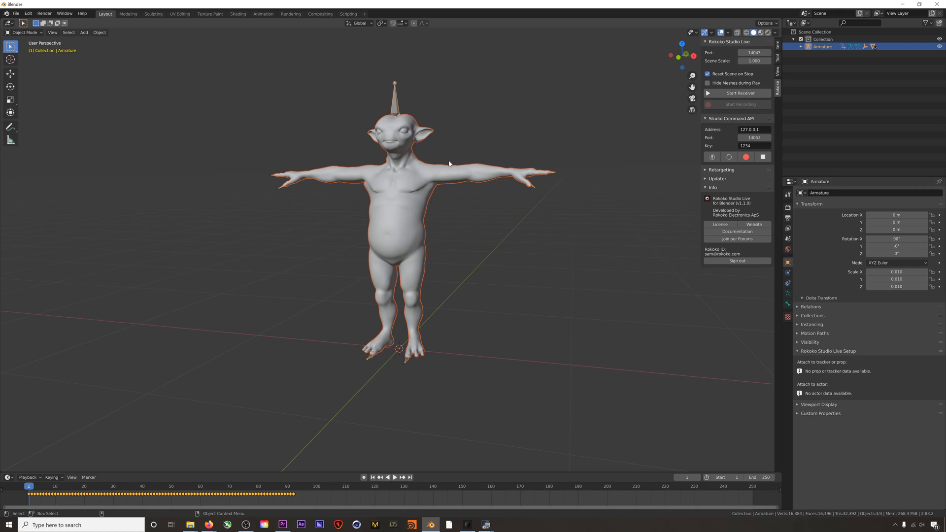
pyautogui.moveTo(421, 193)
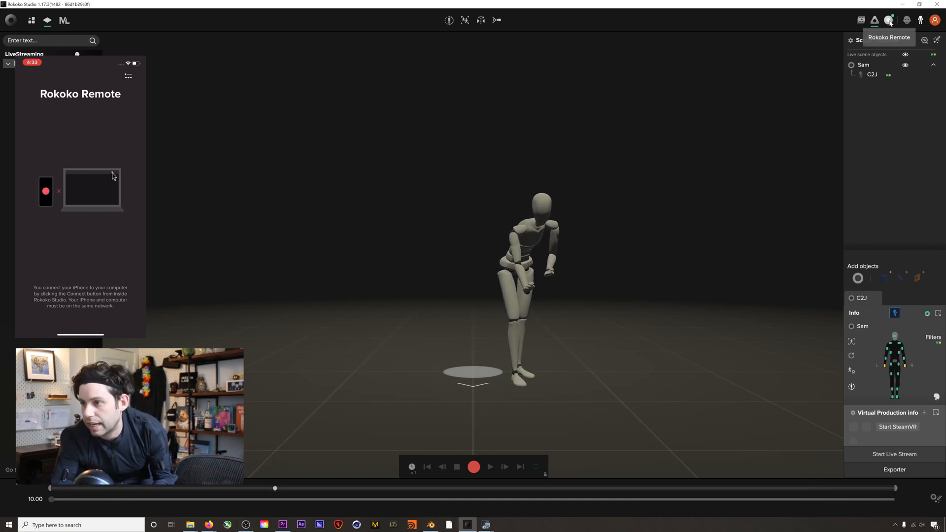
# - Connect the iPhone through Rokoko Remote for face capture on the actor
pyautogui.click(888, 20)
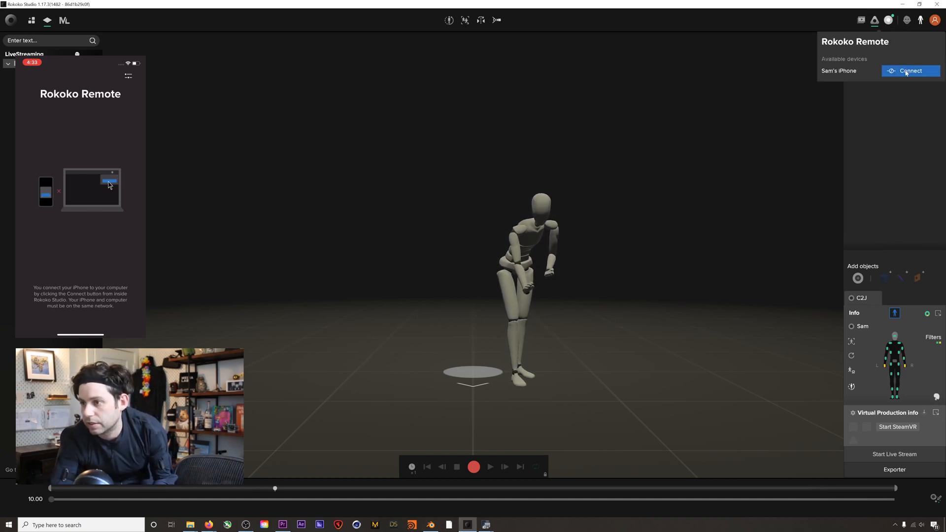
pyautogui.click(910, 71)
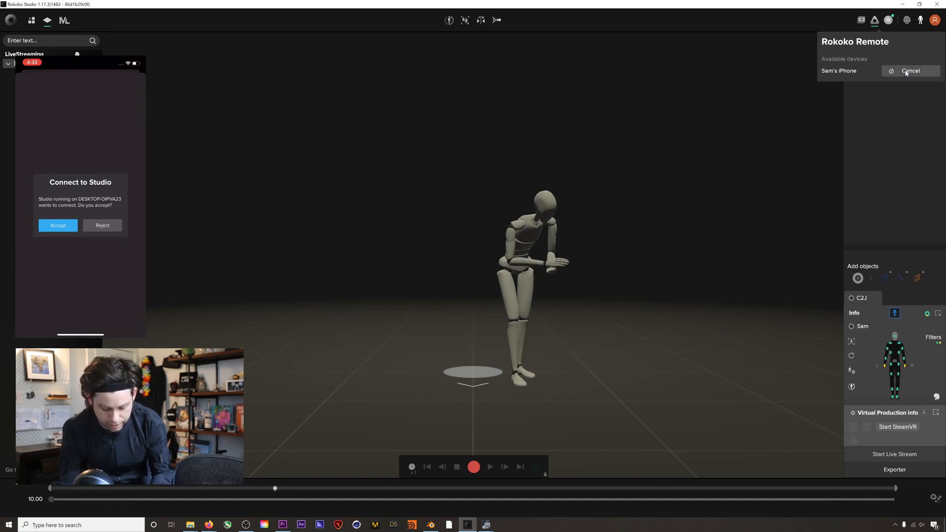
pyautogui.click(59, 225)
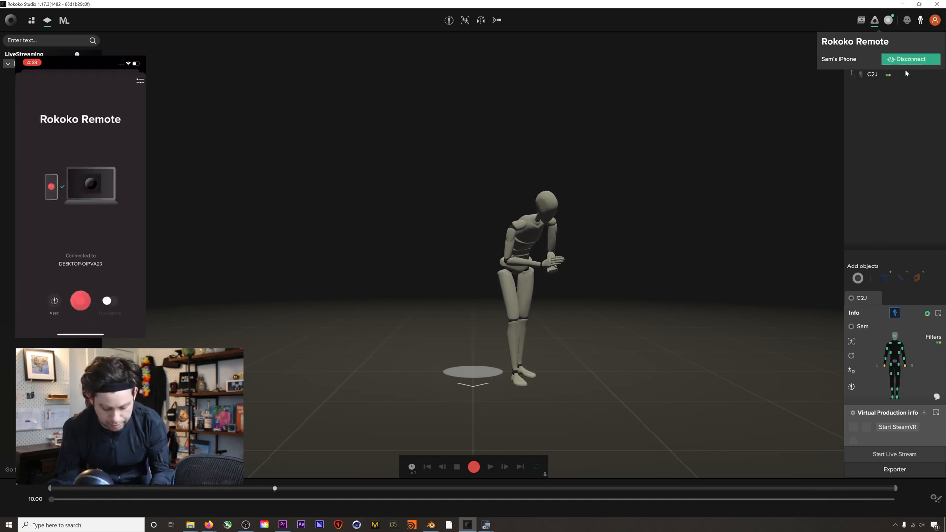
pyautogui.click(110, 300)
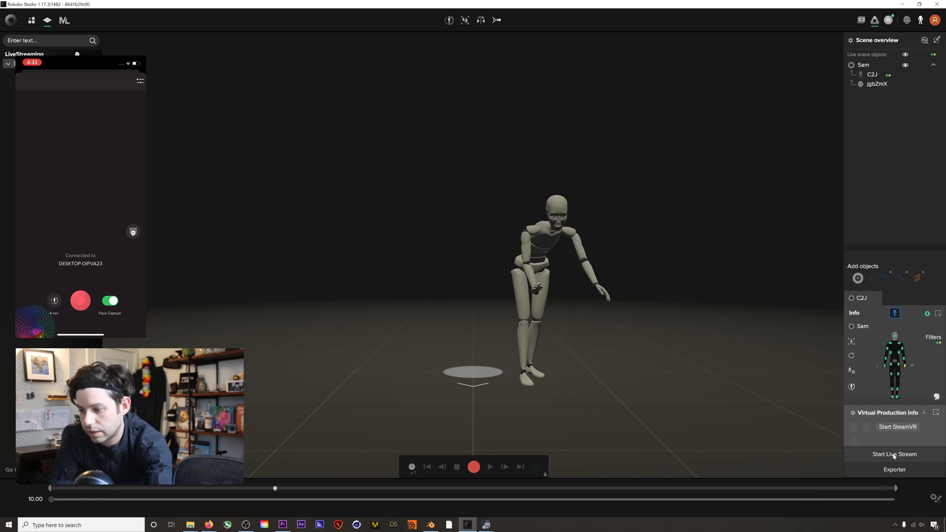
# - Turn on live streaming to Blender in the streaming targets
pyautogui.click(894, 454)
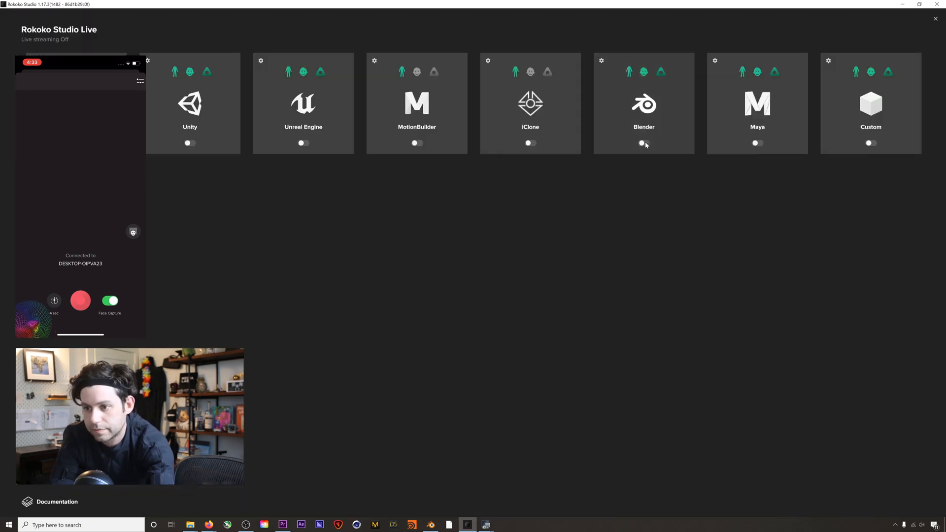
pyautogui.click(641, 143)
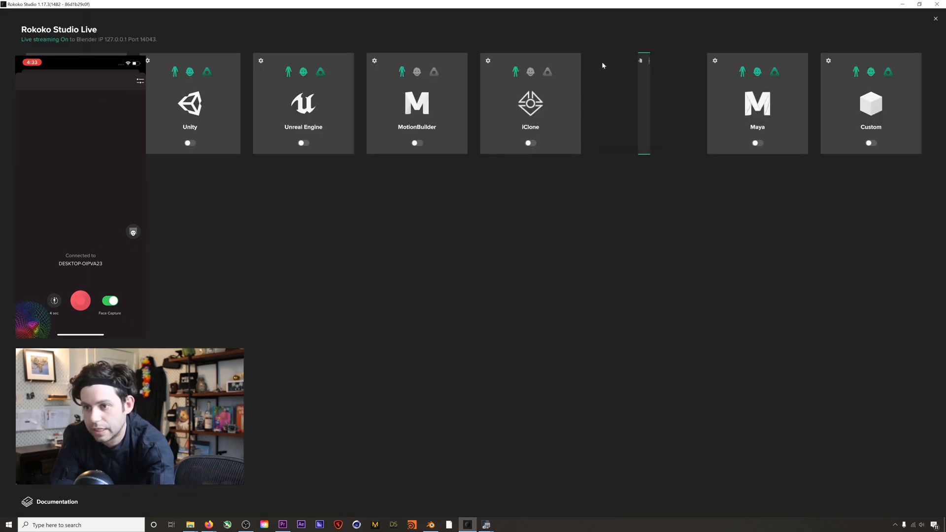
pyautogui.click(643, 102)
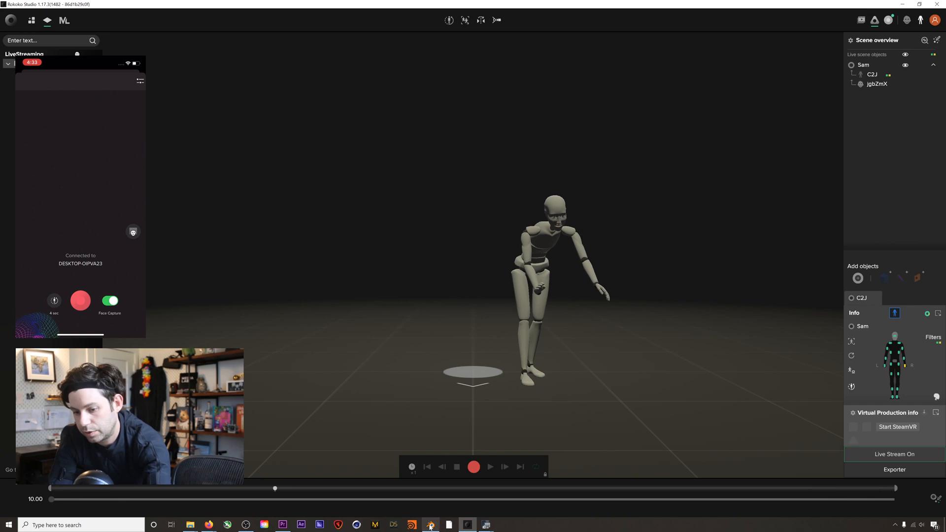
# - Start the Blender receiver and attach the creature's Armature to the streamed C2J actor
pyautogui.click(430, 525)
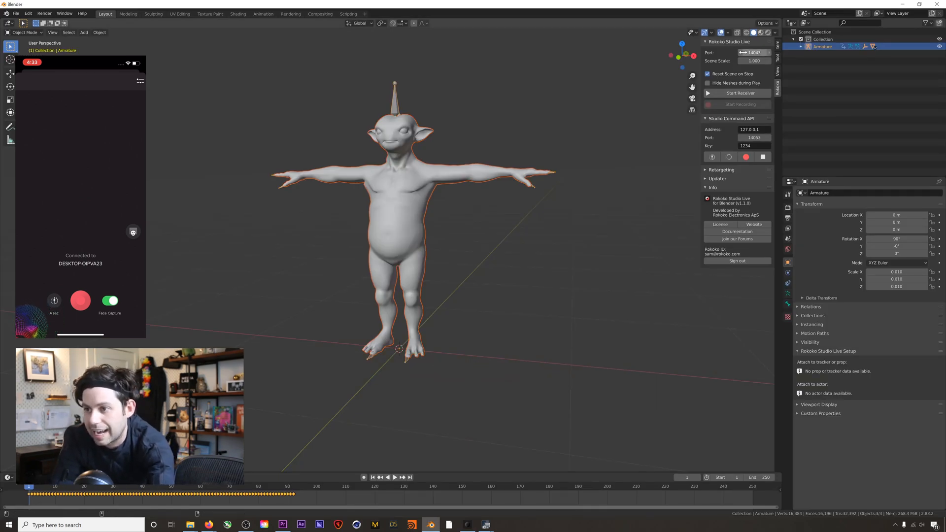
pyautogui.click(737, 92)
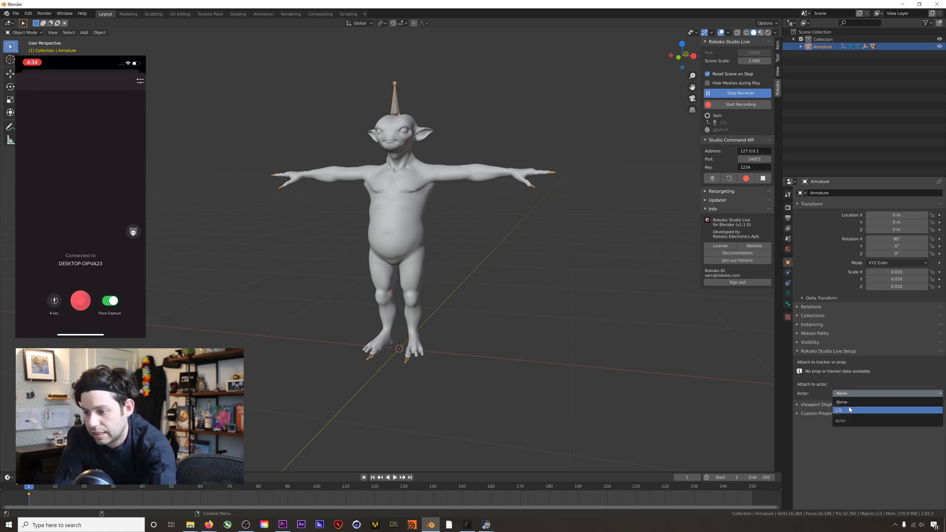
pyautogui.click(851, 410)
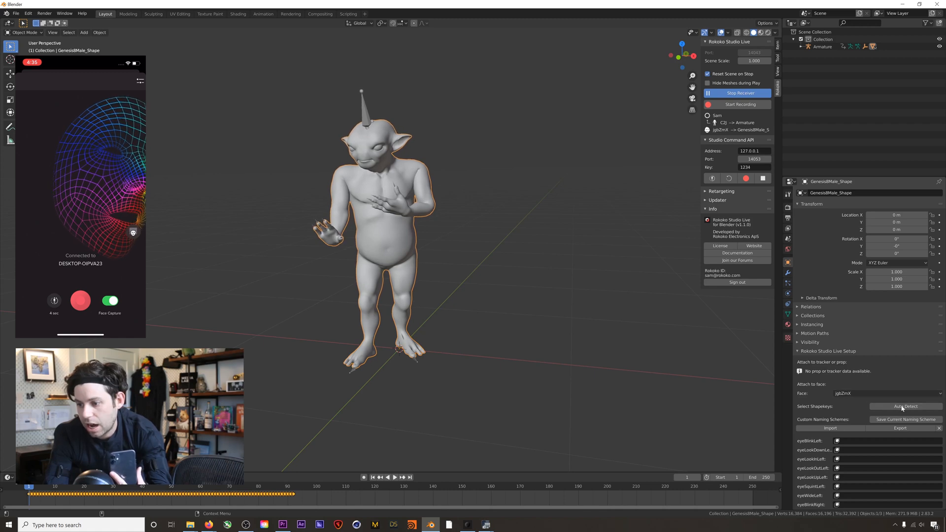
# - Auto-detect the creature mesh's shape keys to match ARKit channels like eyeBlinkLeft
pyautogui.click(906, 406)
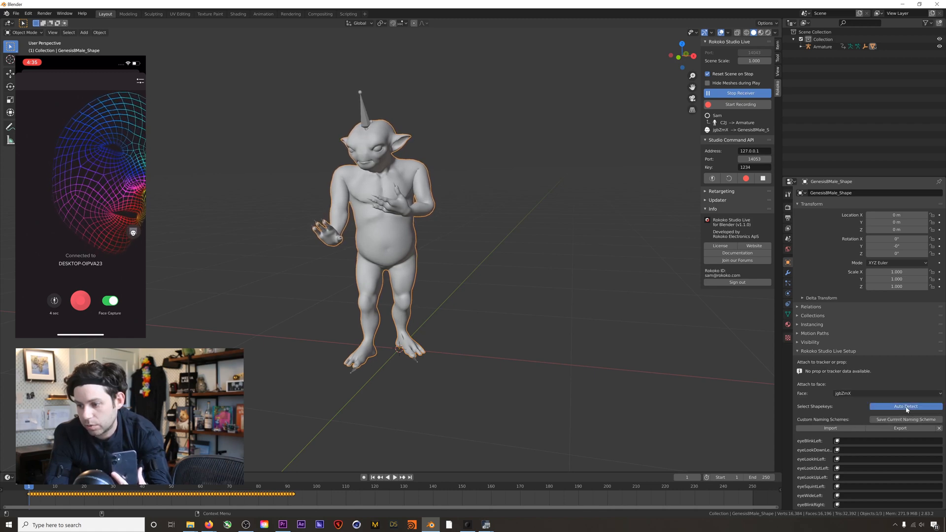
pyautogui.click(905, 406)
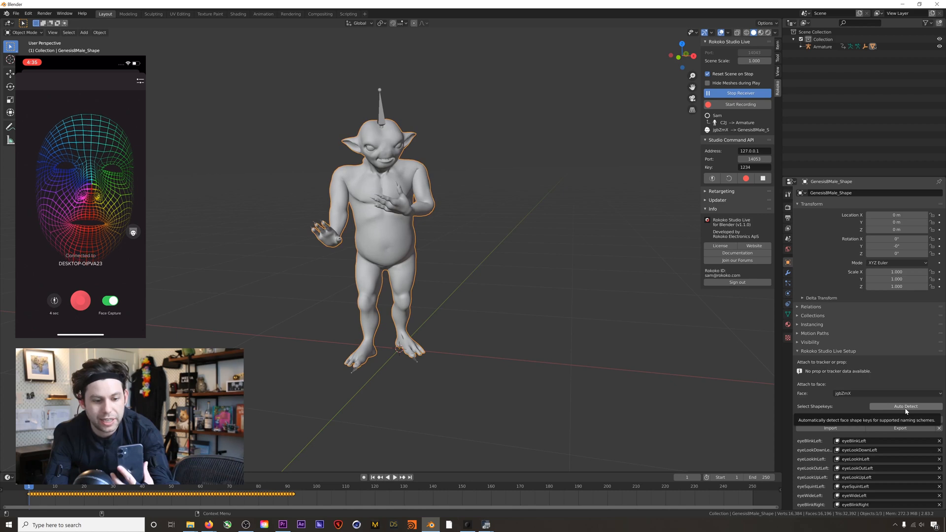